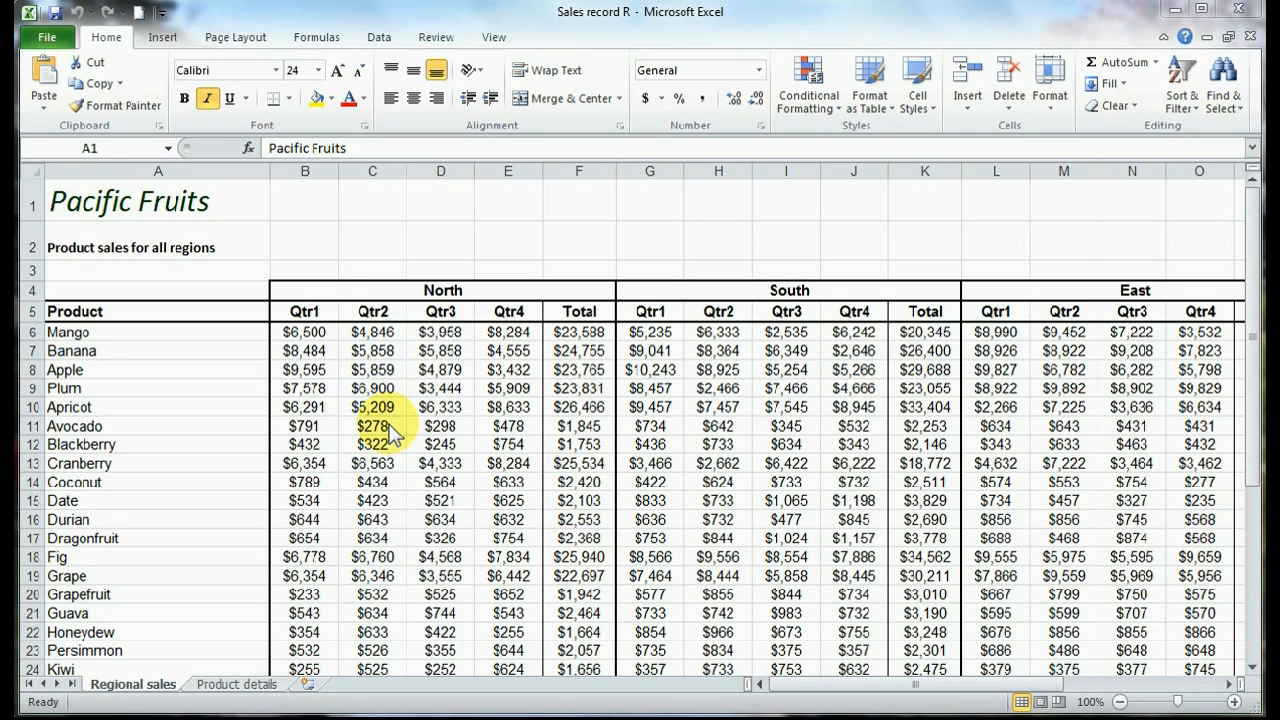
# Preview the Pacific Fruits sales sheet's printout and page through all four pages
pyautogui.click(156, 200)
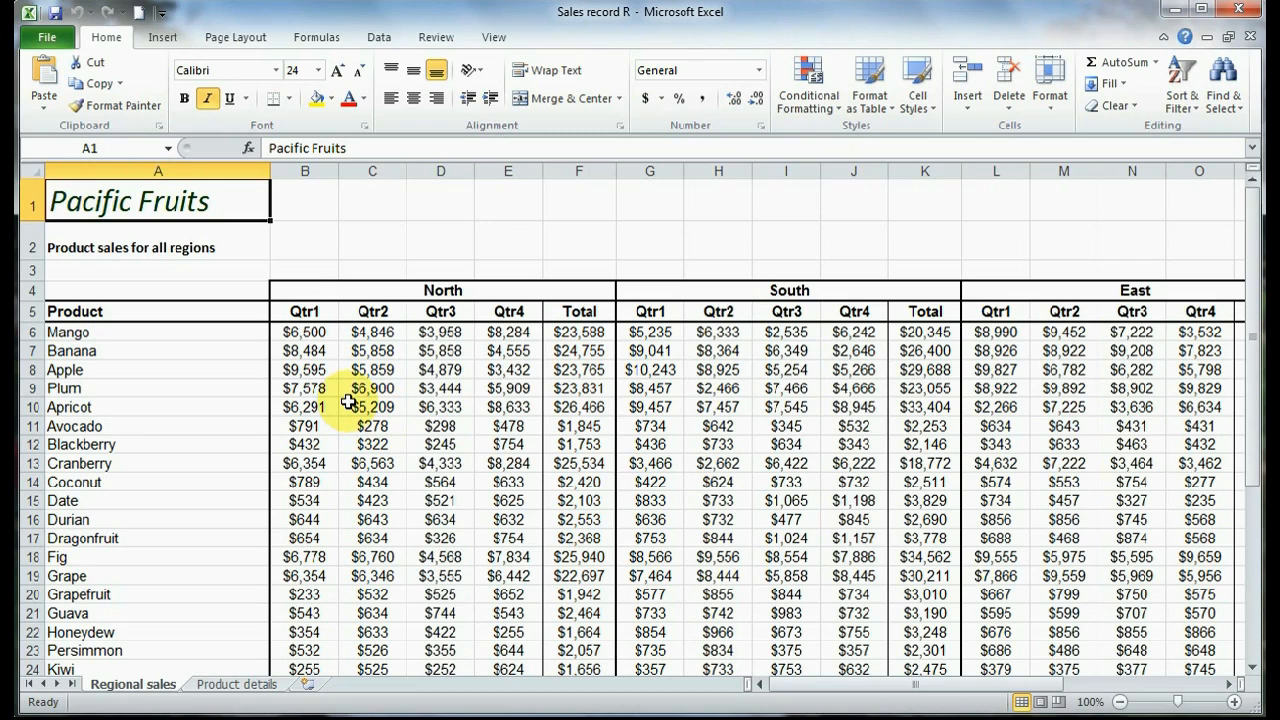
pyautogui.click(46, 36)
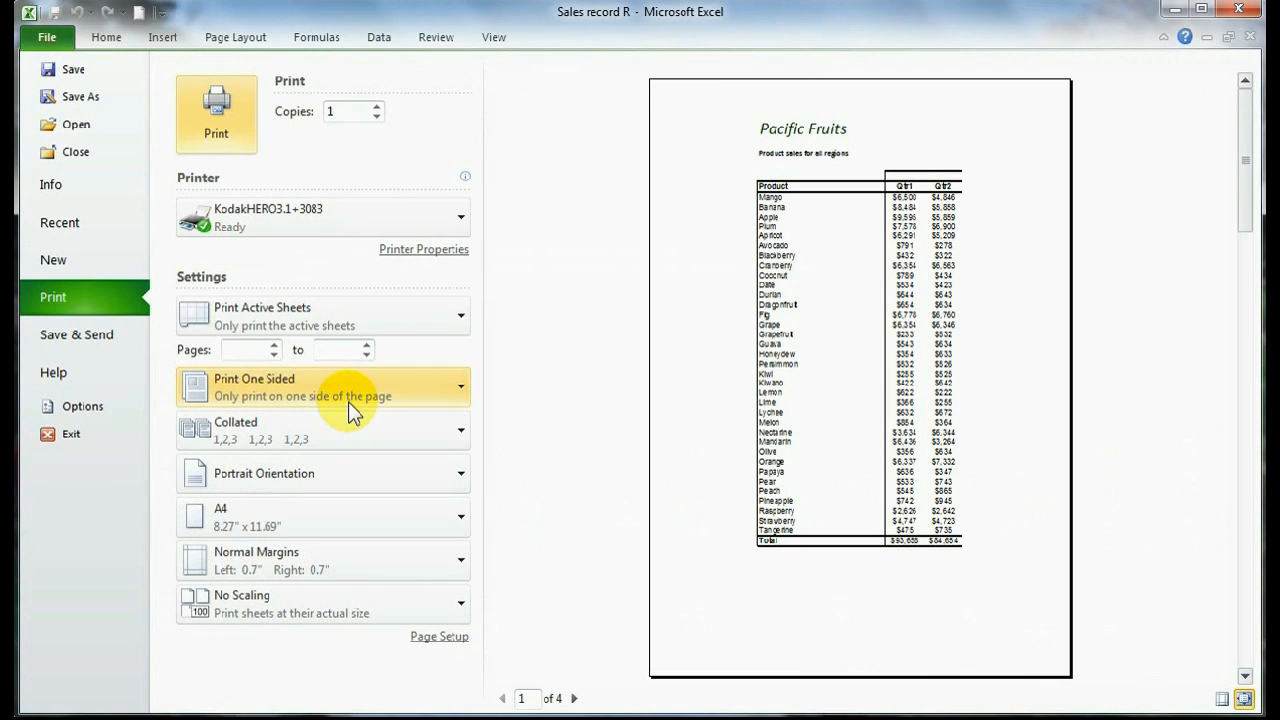
pyautogui.moveTo(830, 328)
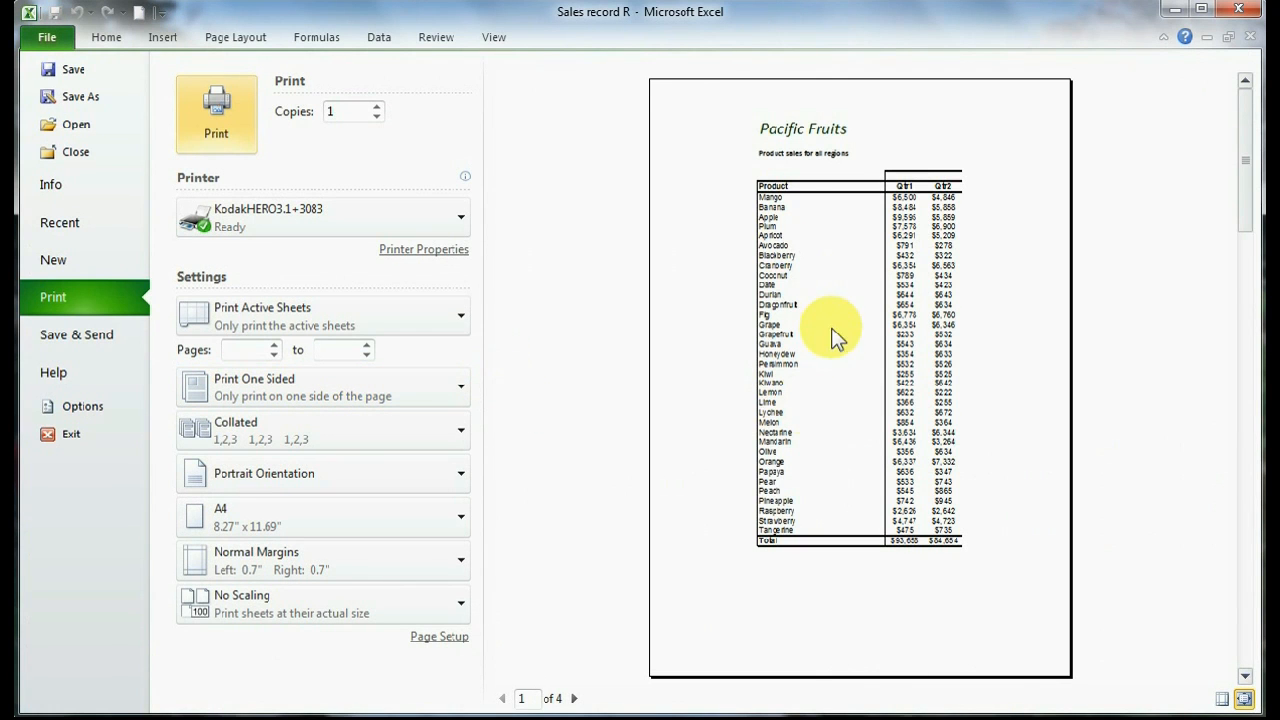
pyautogui.moveTo(776, 418)
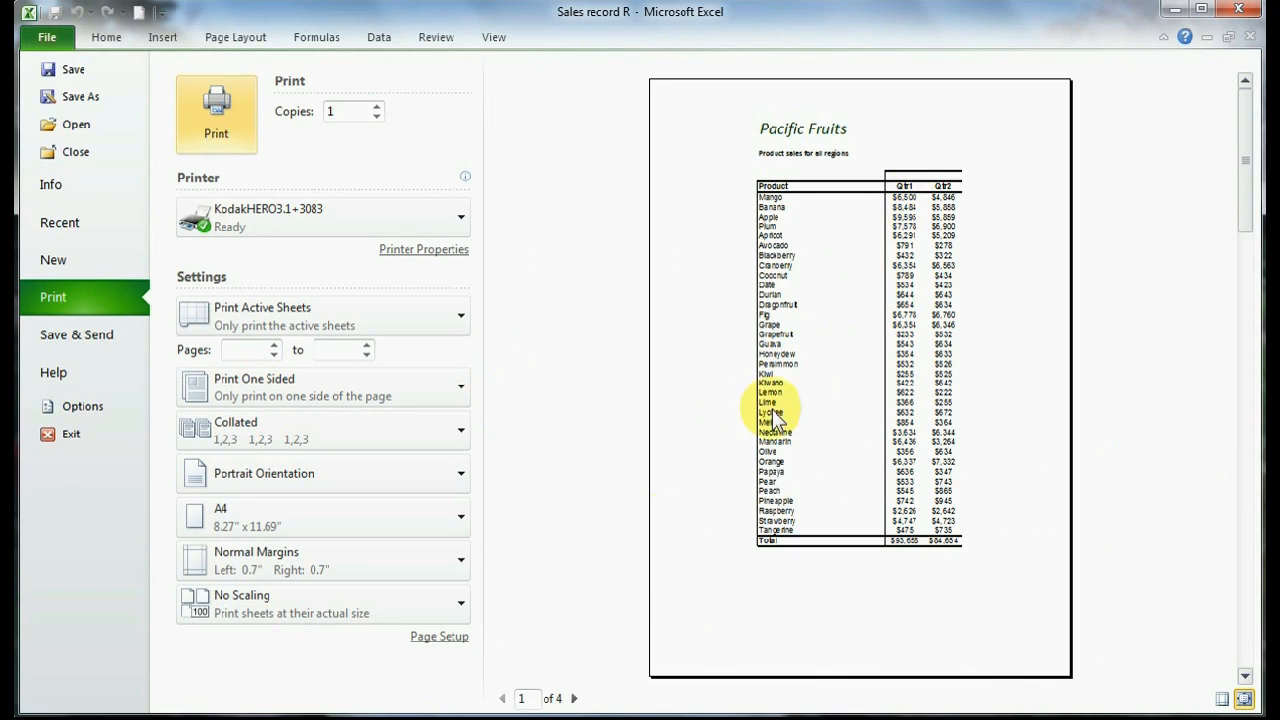
pyautogui.click(574, 698)
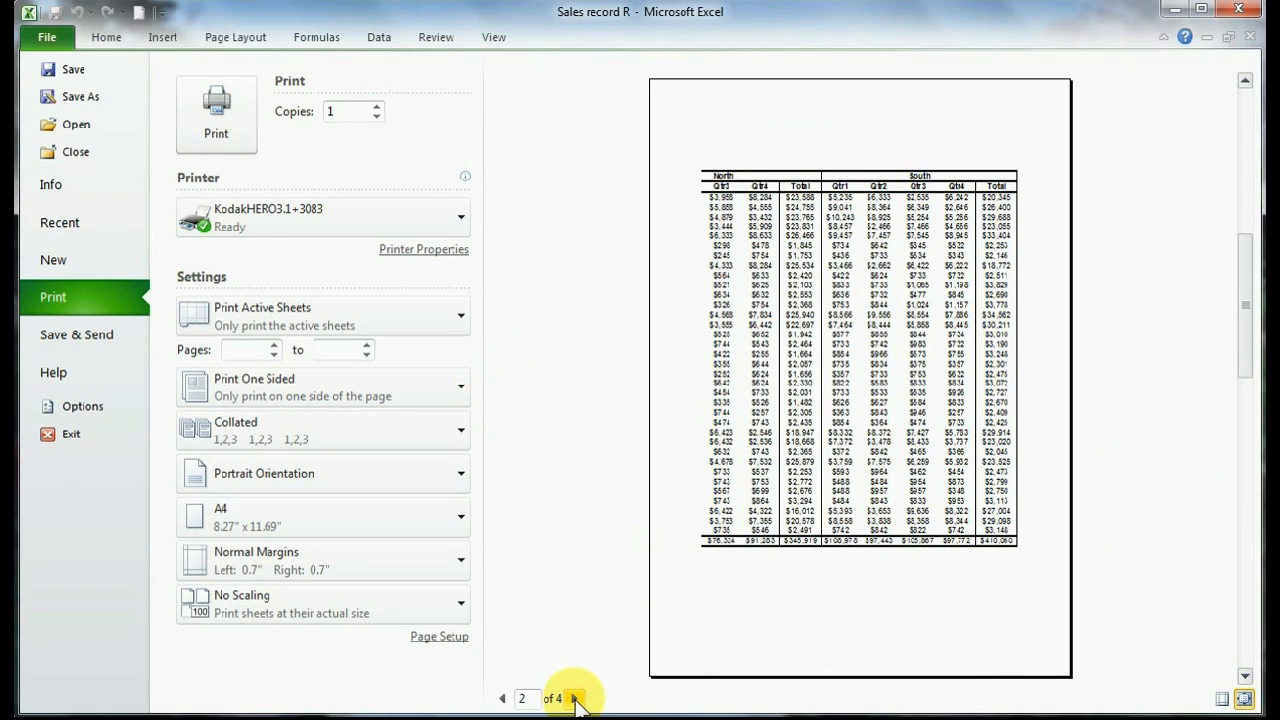
pyautogui.moveTo(780, 322)
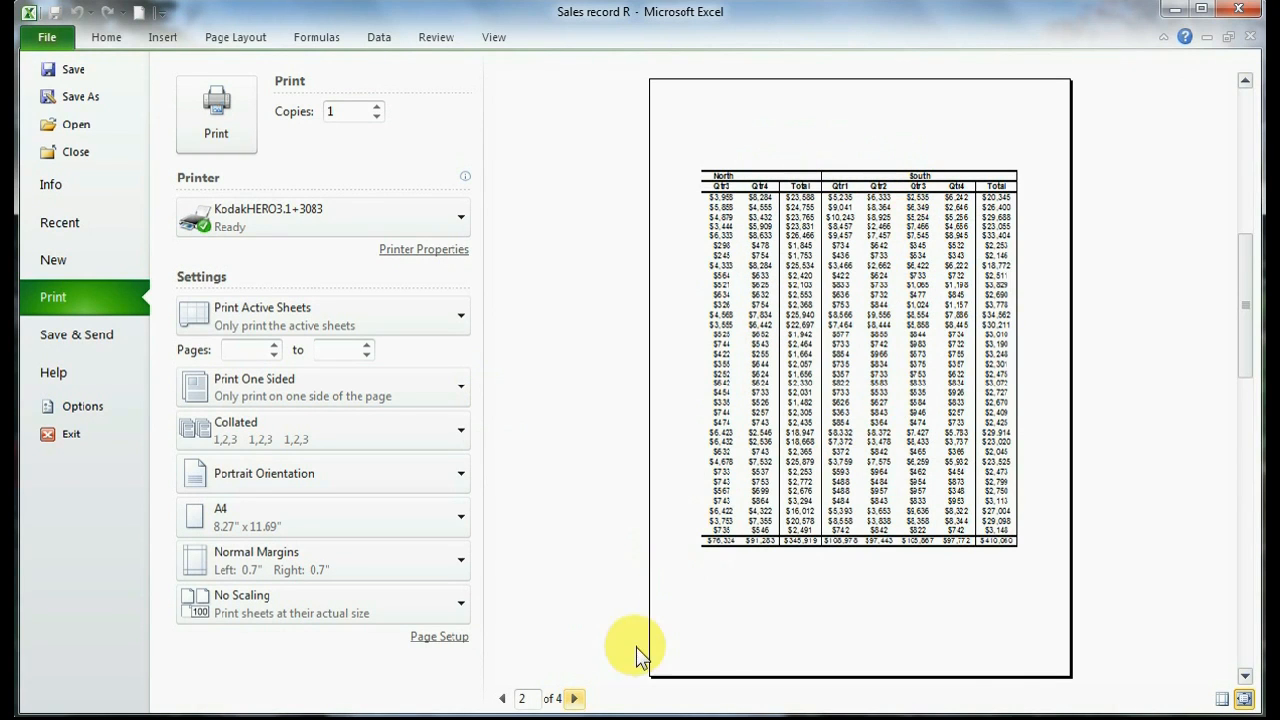
pyautogui.click(574, 698)
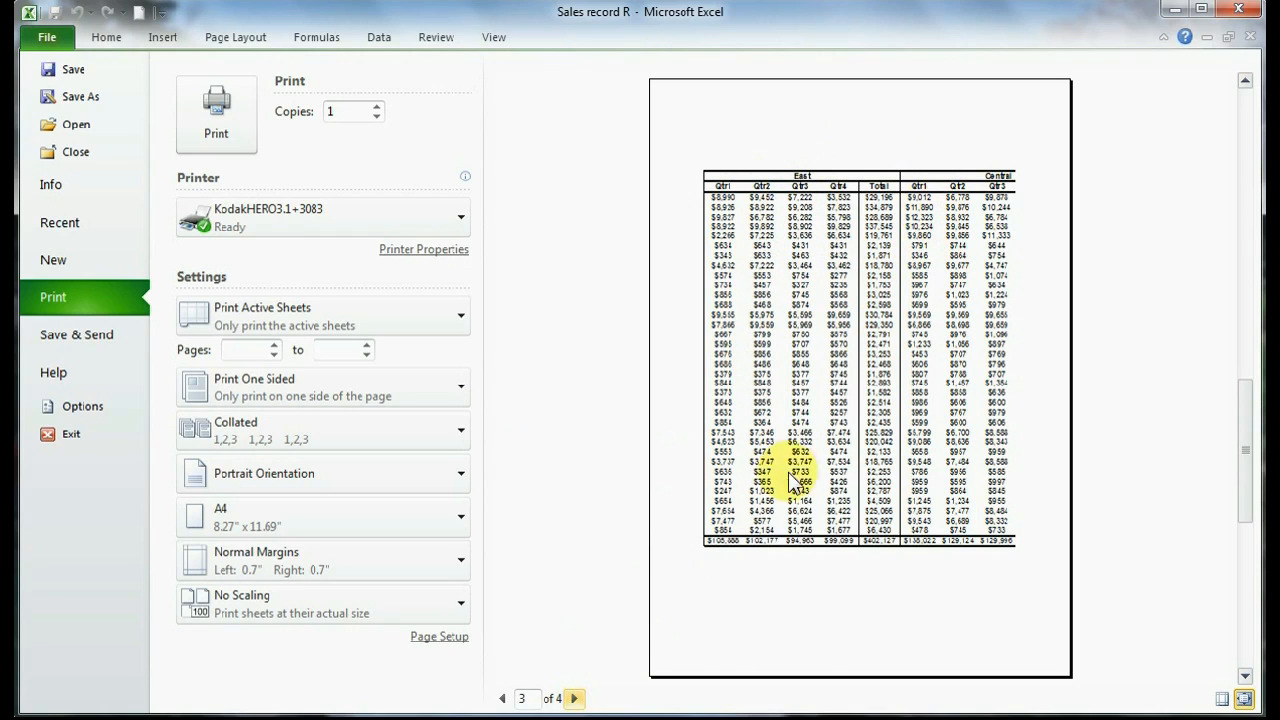
pyautogui.click(572, 698)
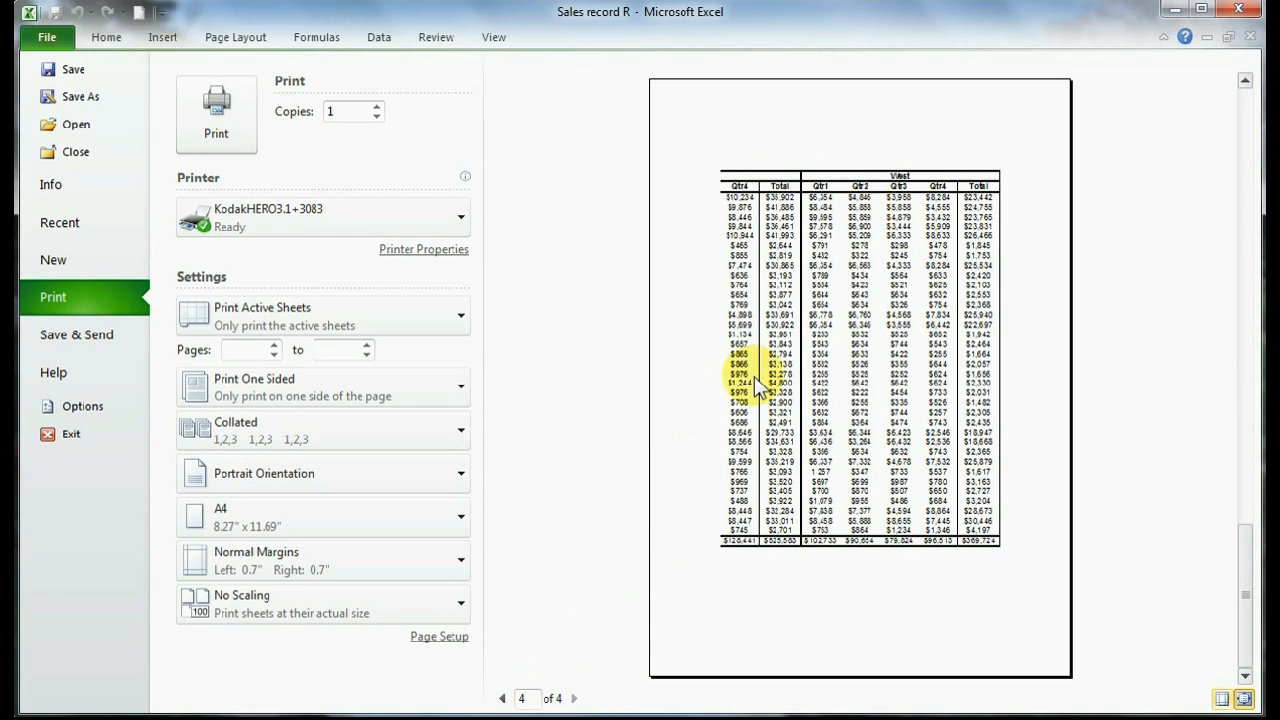
pyautogui.moveTo(118, 50)
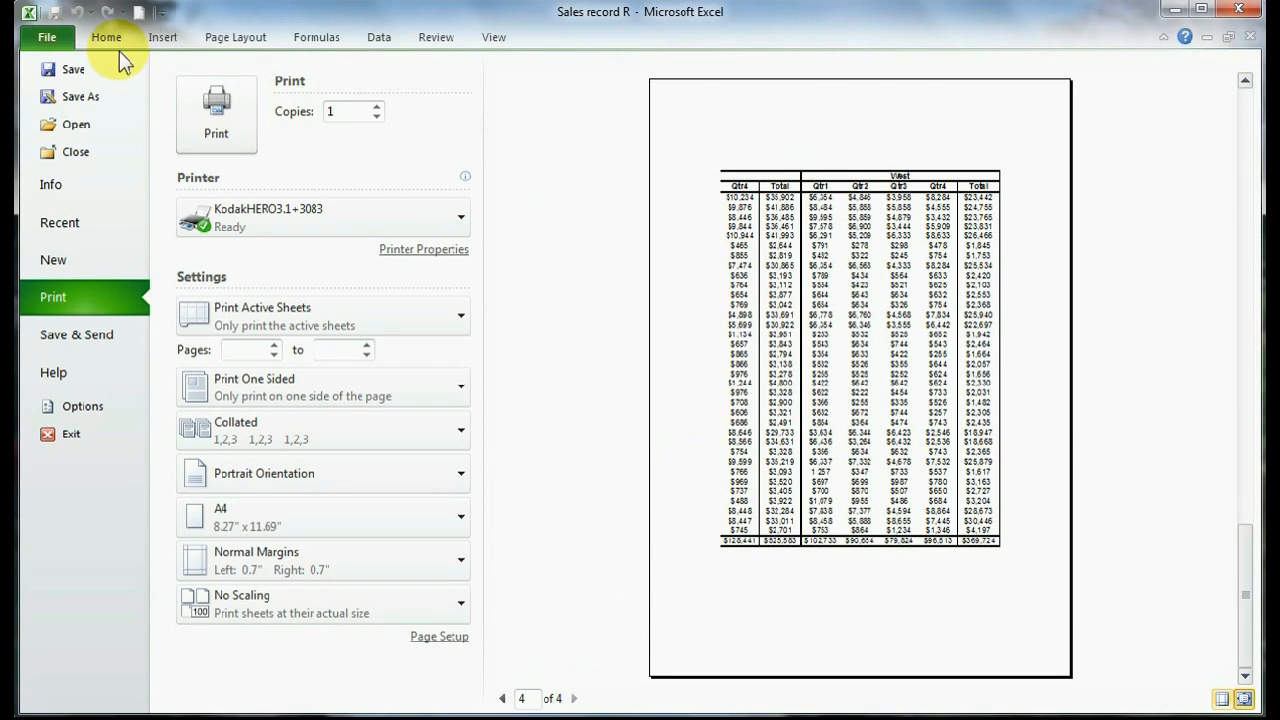
# Return from Backstage to the worksheet and show the Page Layout ribbon
pyautogui.click(106, 36)
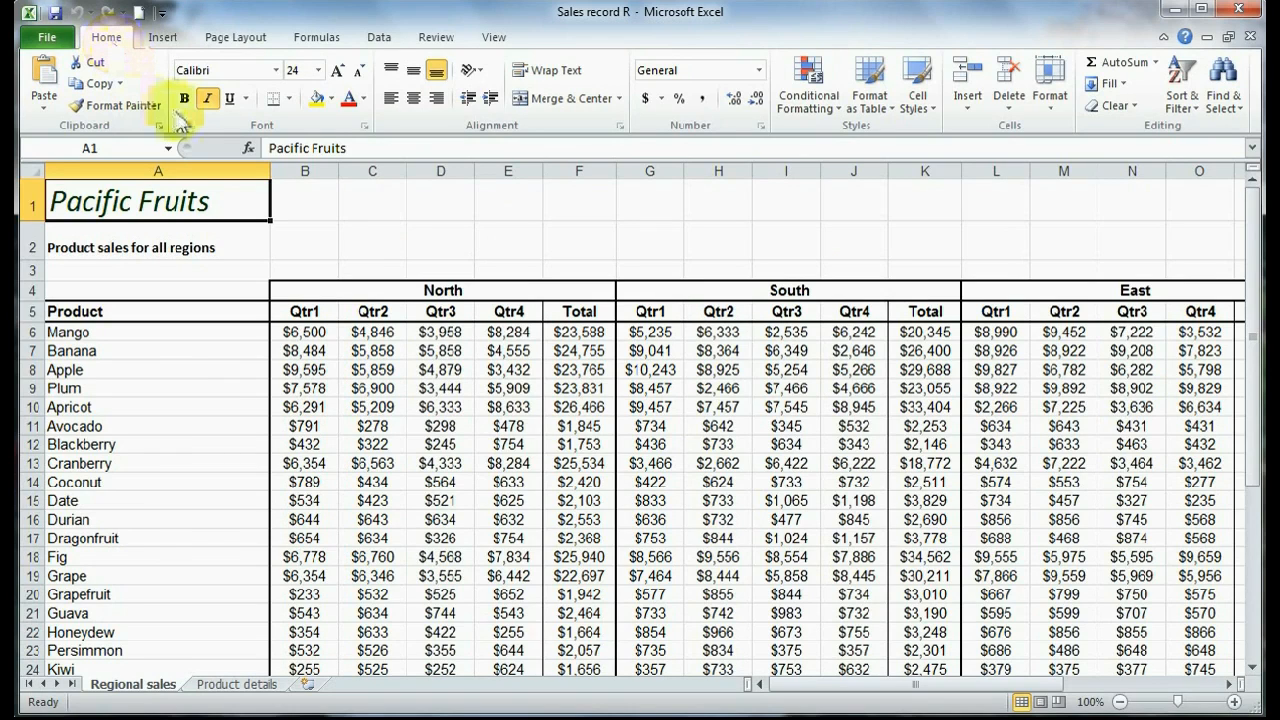
pyautogui.moveTo(240, 36)
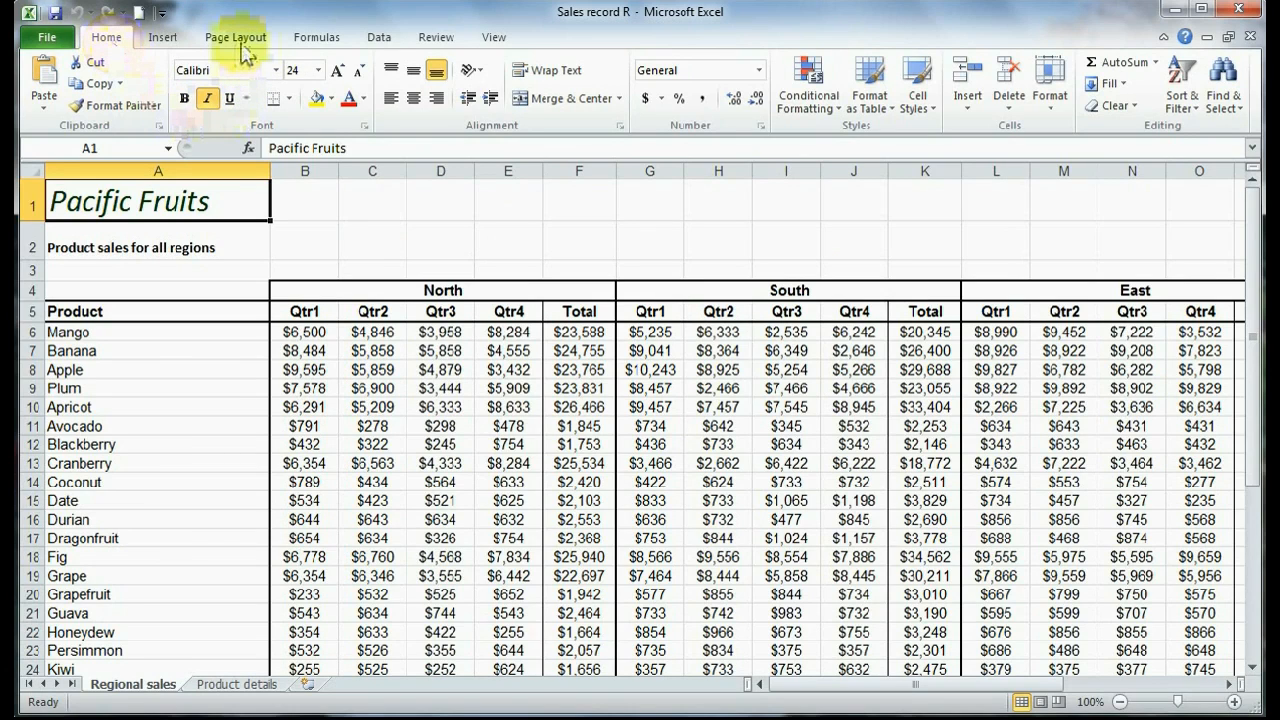
pyautogui.click(236, 36)
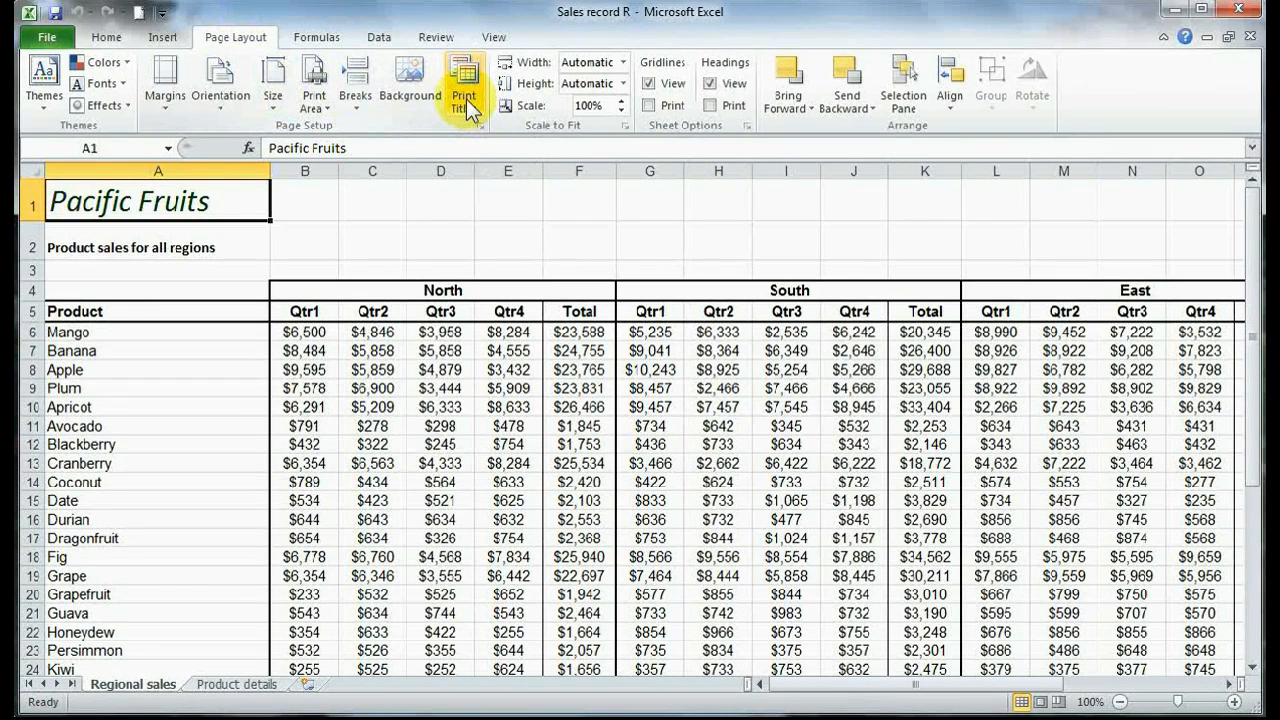
# Set print titles to repeat rows $1:$5 at top and column $A:$A at left
pyautogui.click(462, 82)
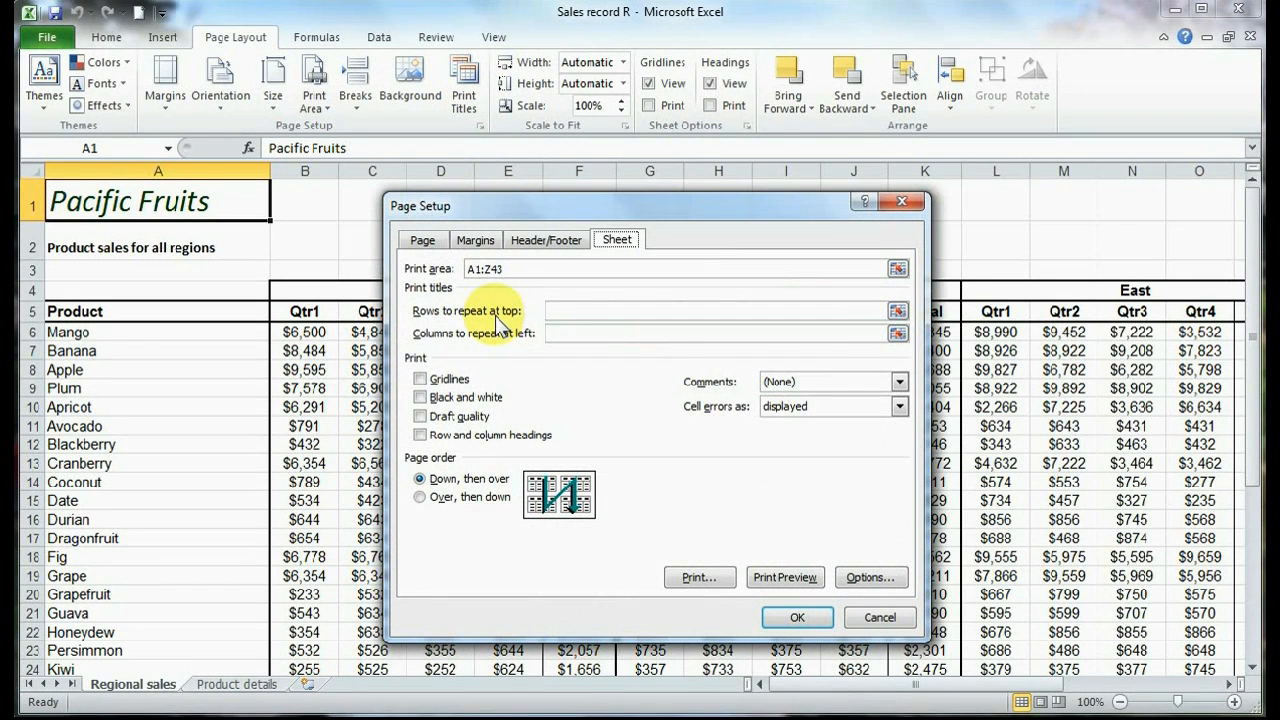
pyautogui.moveTo(494, 350)
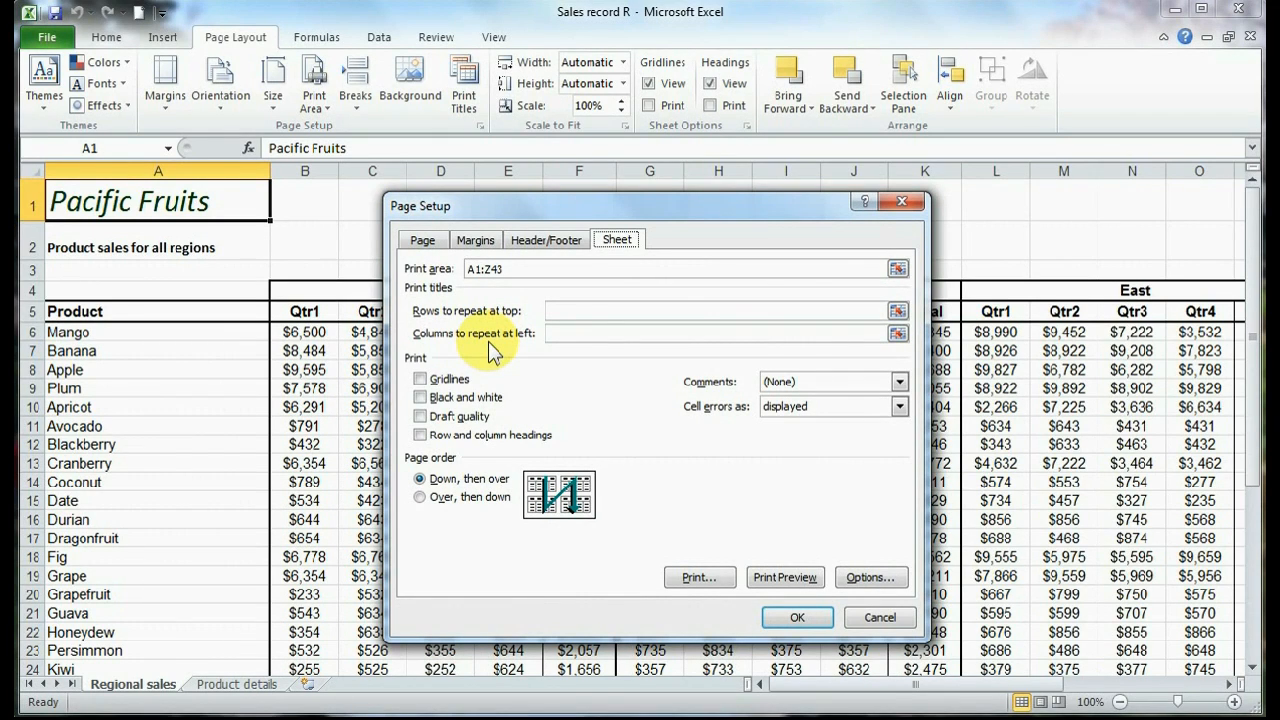
pyautogui.moveTo(190, 324)
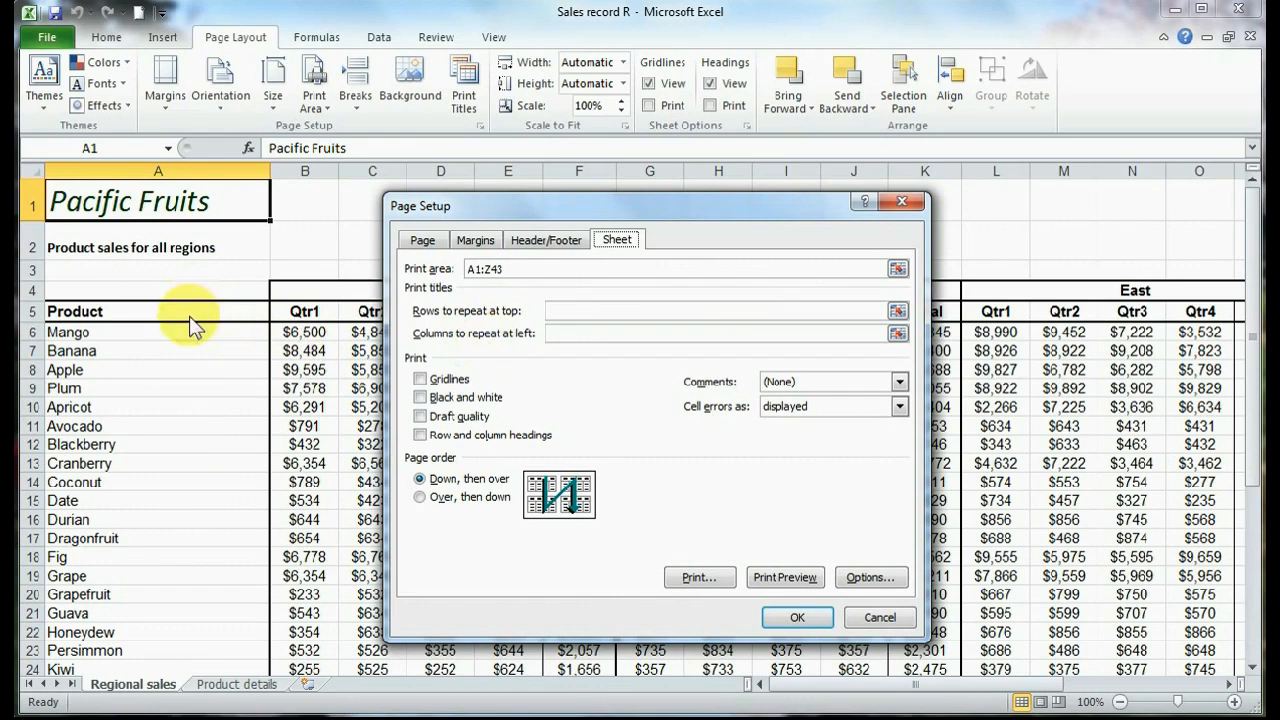
pyautogui.moveTo(210, 450)
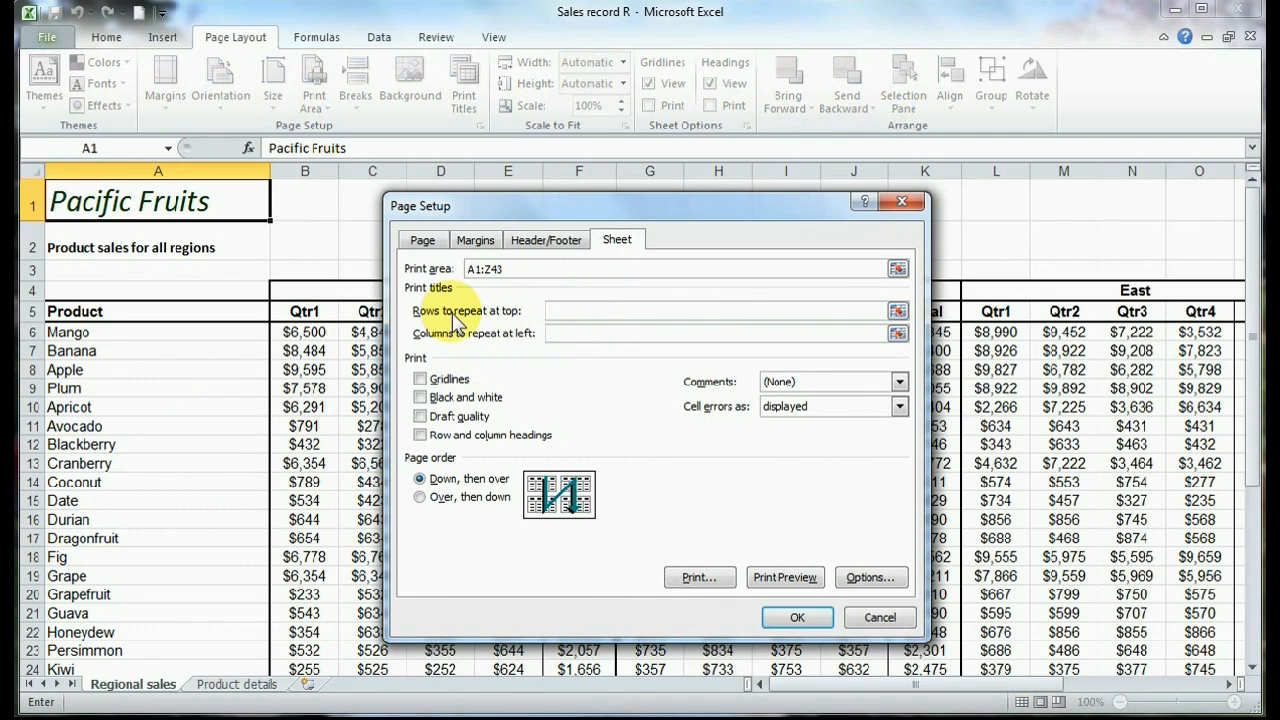
pyautogui.moveTo(898, 312)
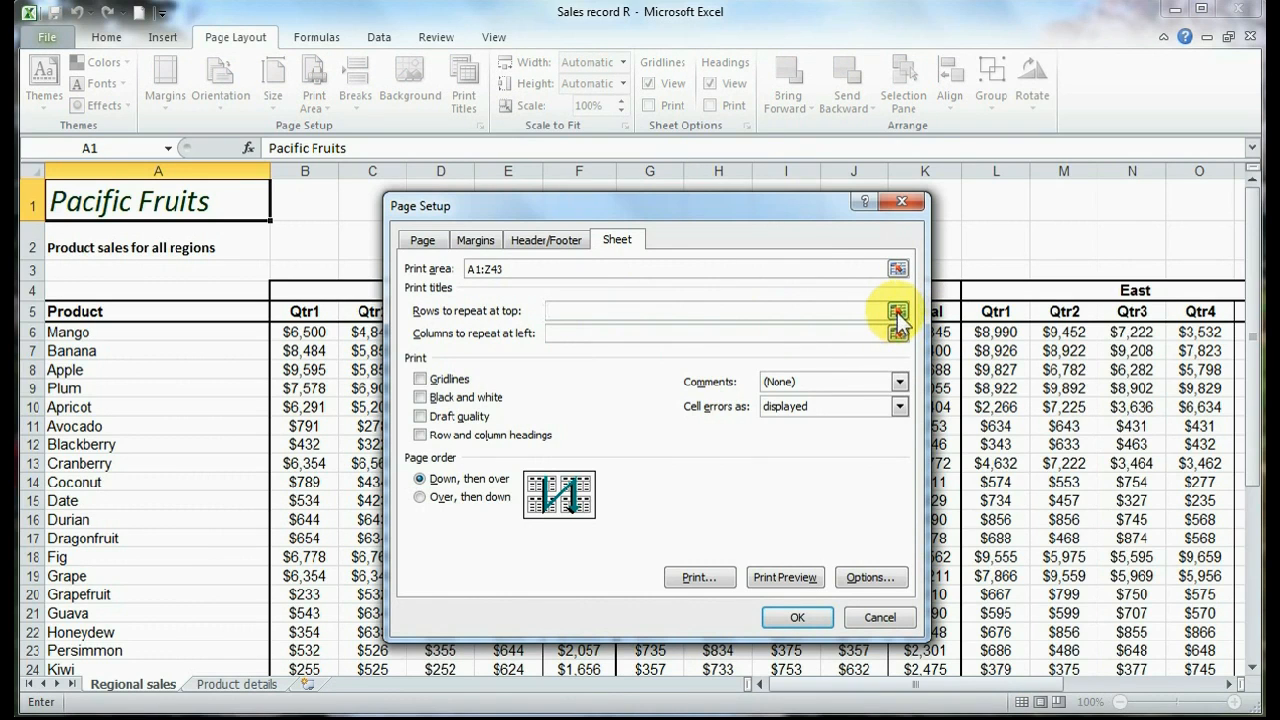
pyautogui.click(896, 312)
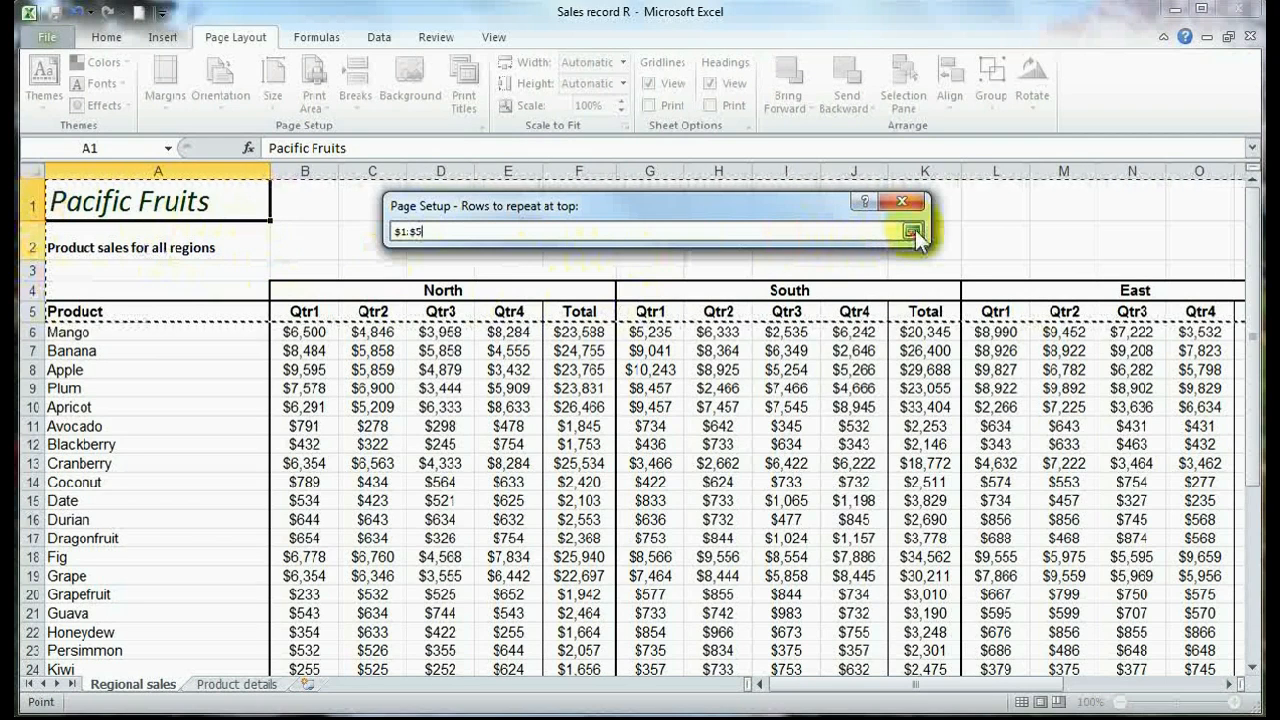
pyautogui.click(910, 232)
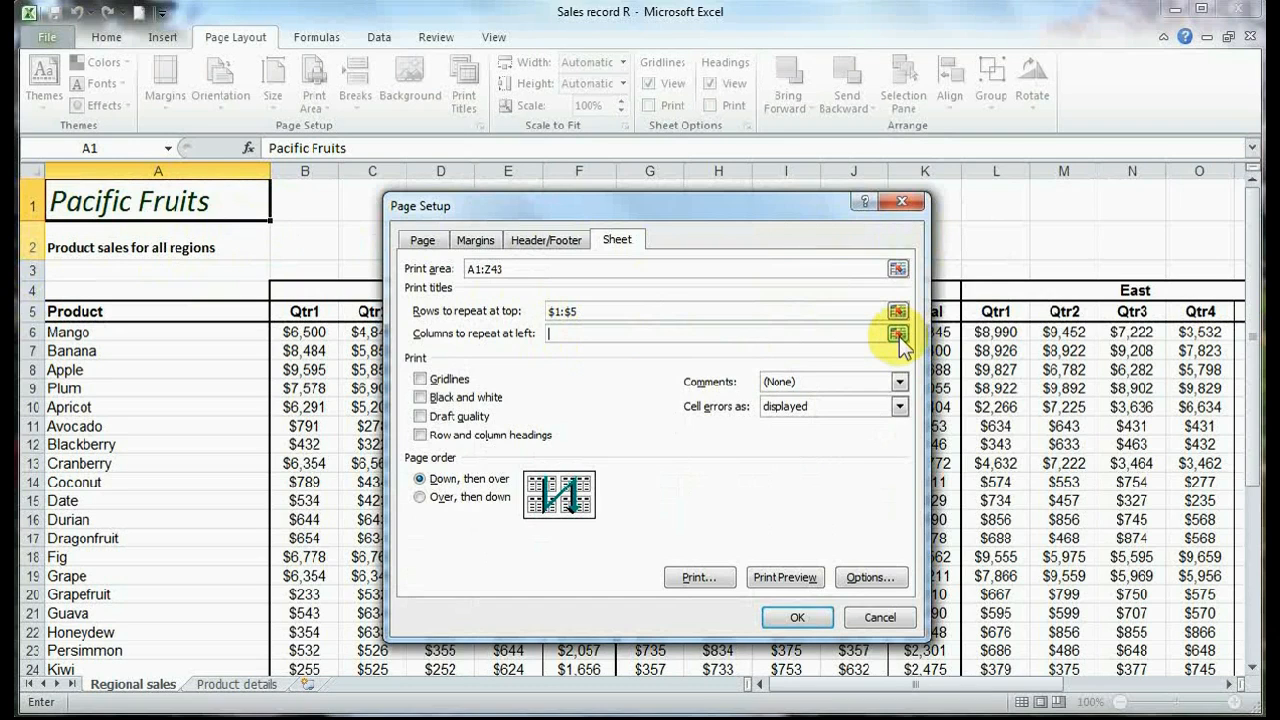
pyautogui.click(896, 334)
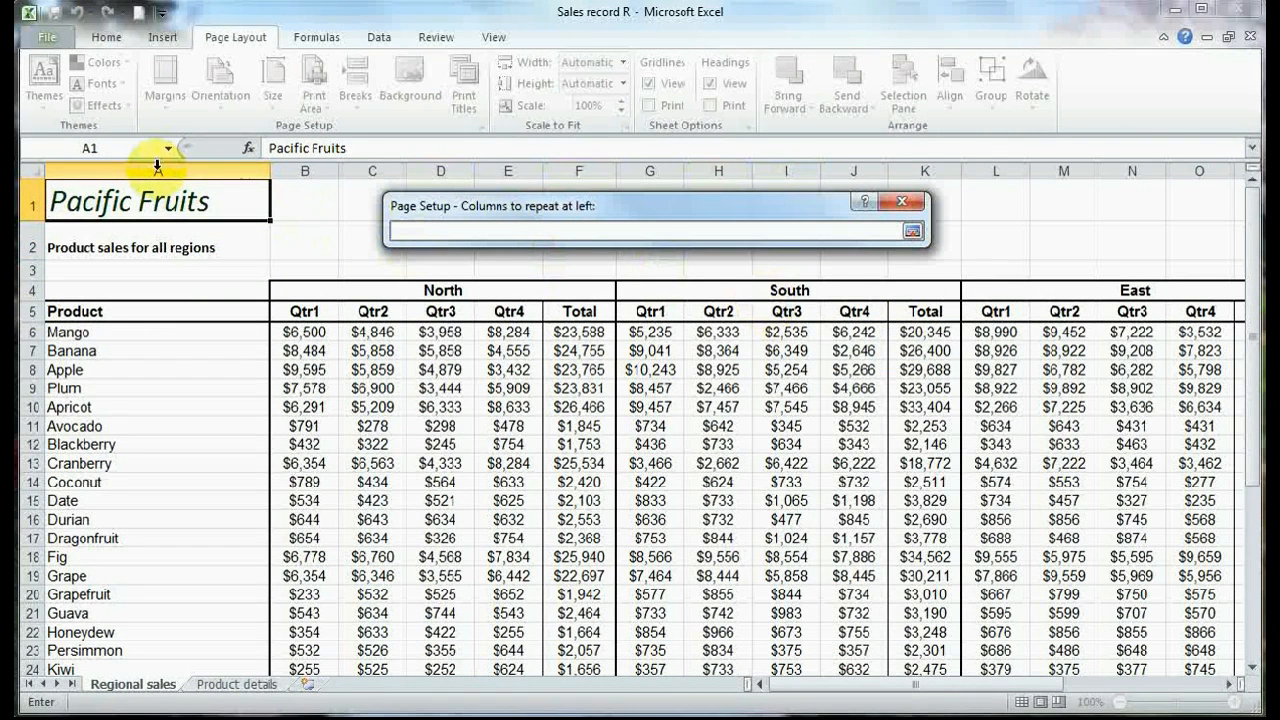
pyautogui.click(912, 232)
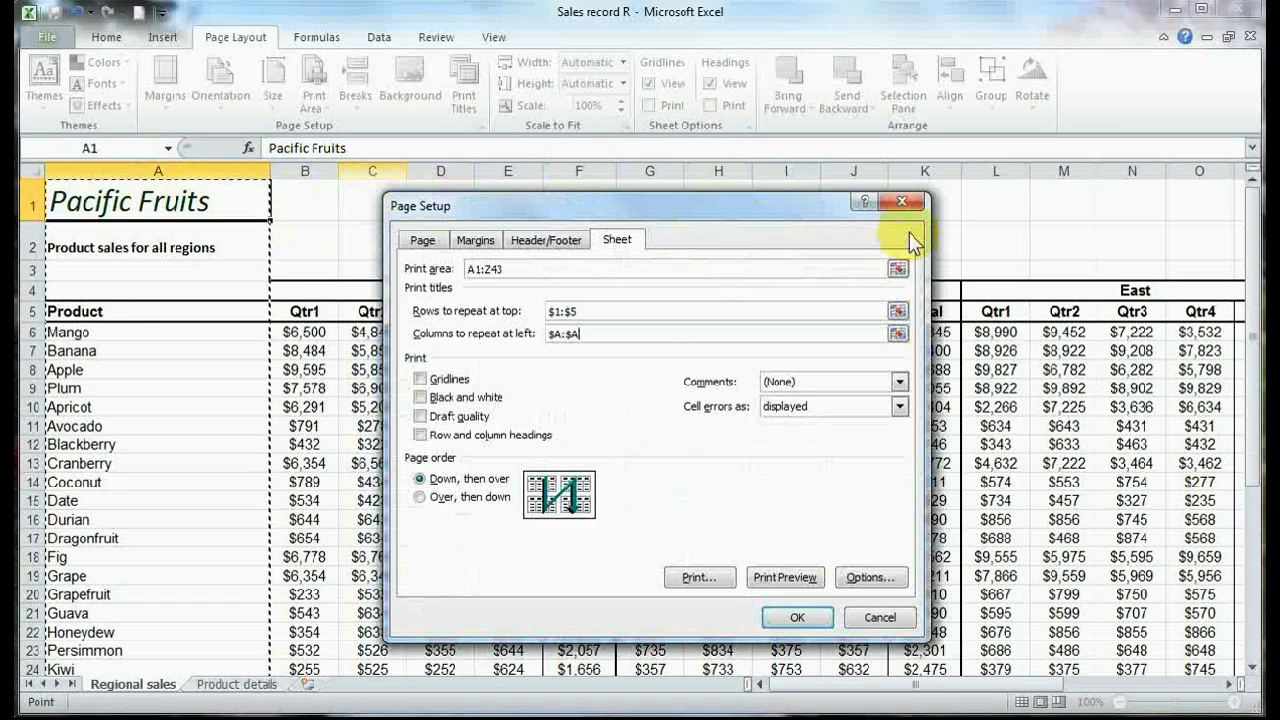
pyautogui.moveTo(720, 464)
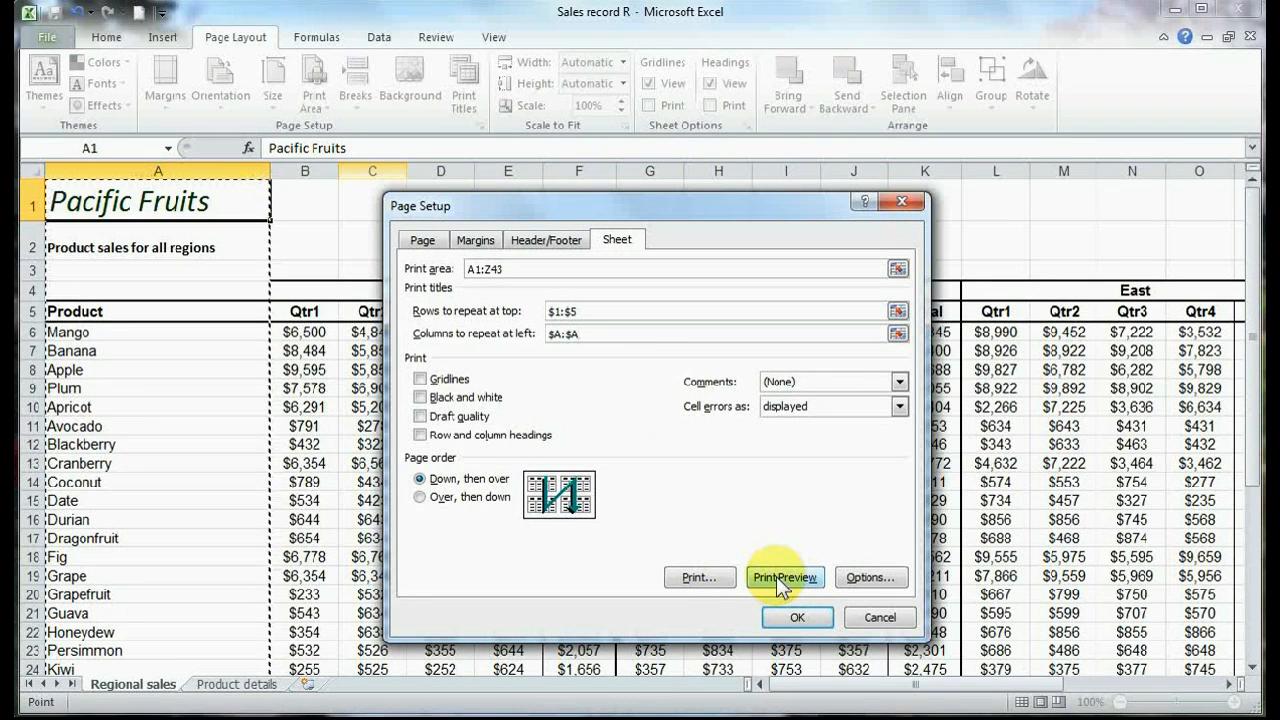
# Preview the printout and page through to page 6 of 6, checking the repeated titles
pyautogui.click(784, 576)
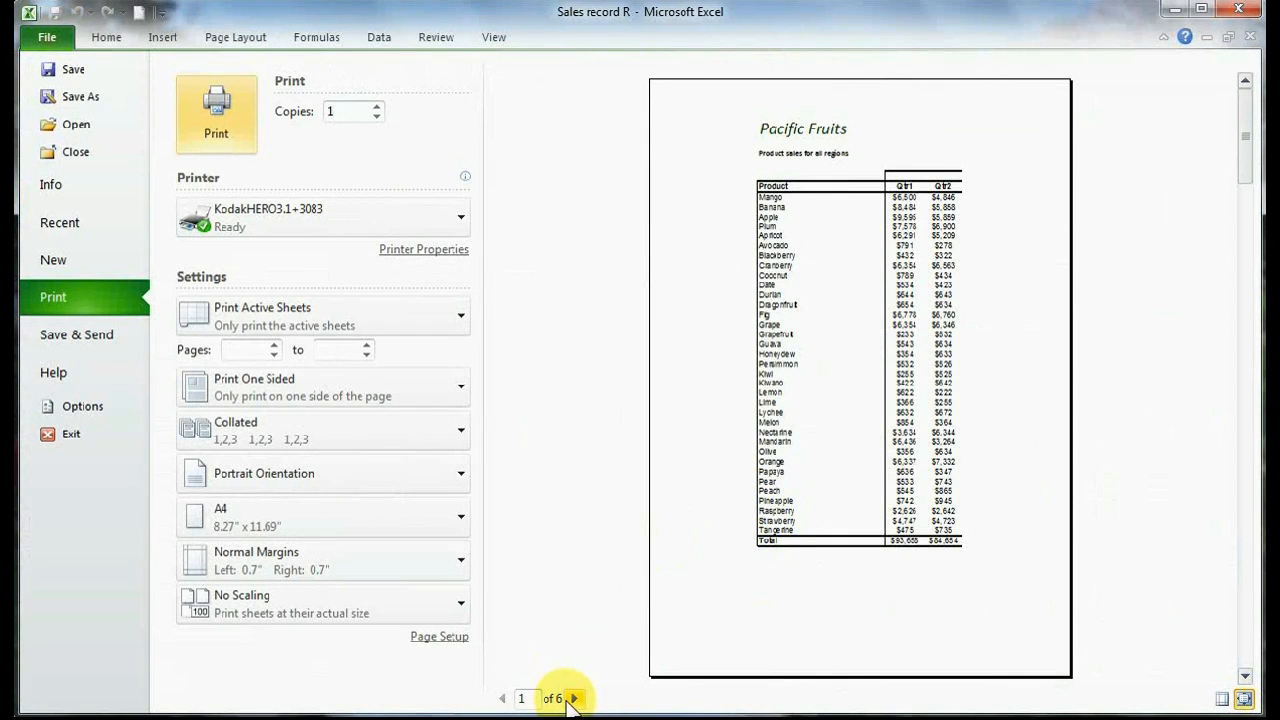
pyautogui.click(574, 698)
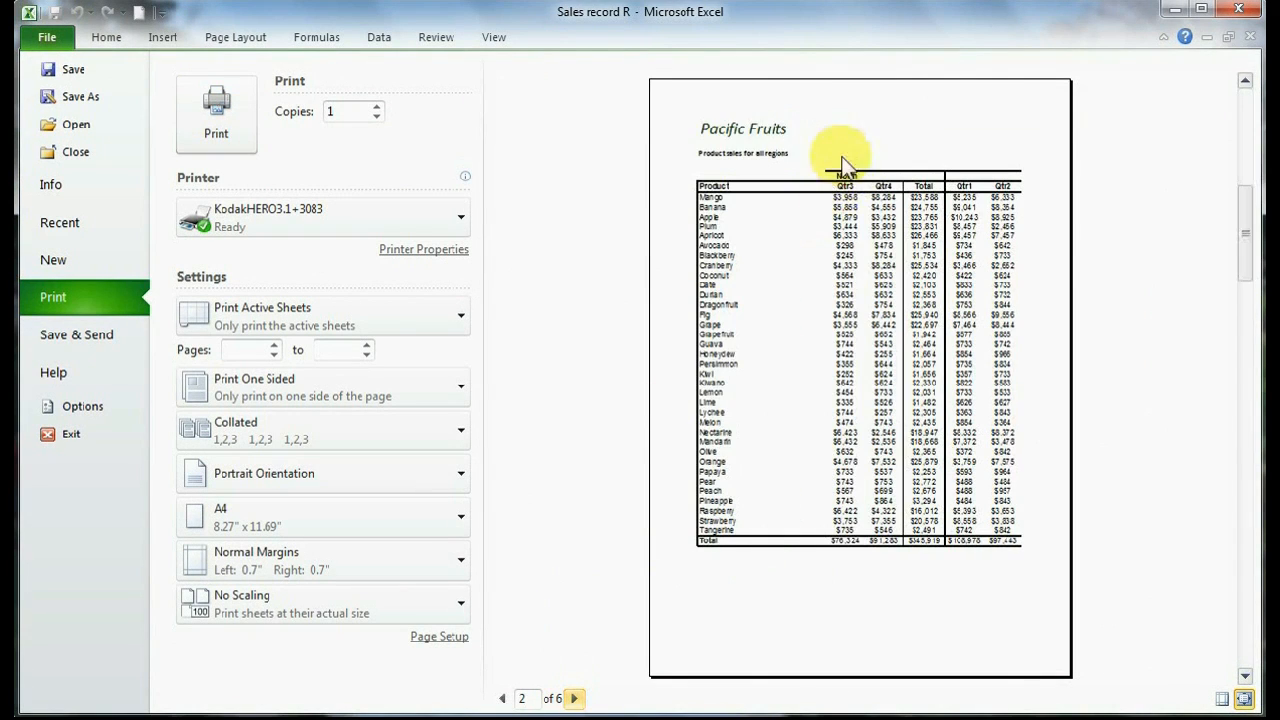
pyautogui.moveTo(836, 184)
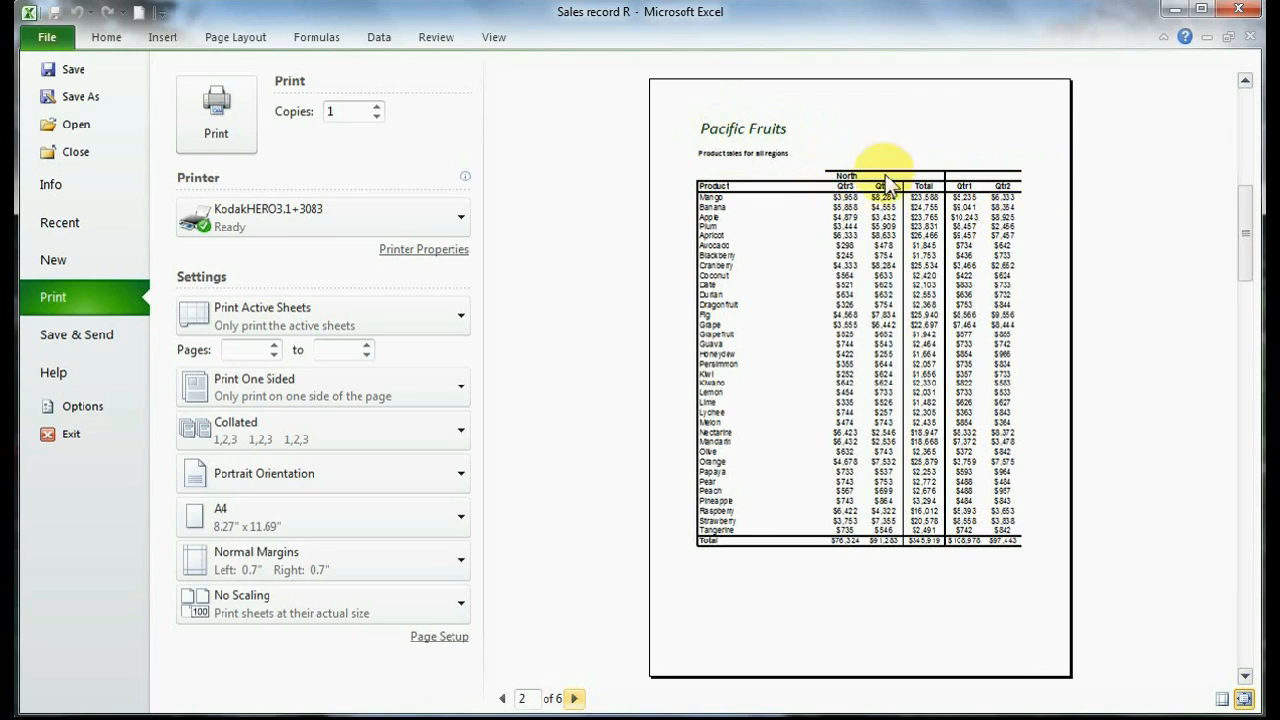
pyautogui.moveTo(730, 230)
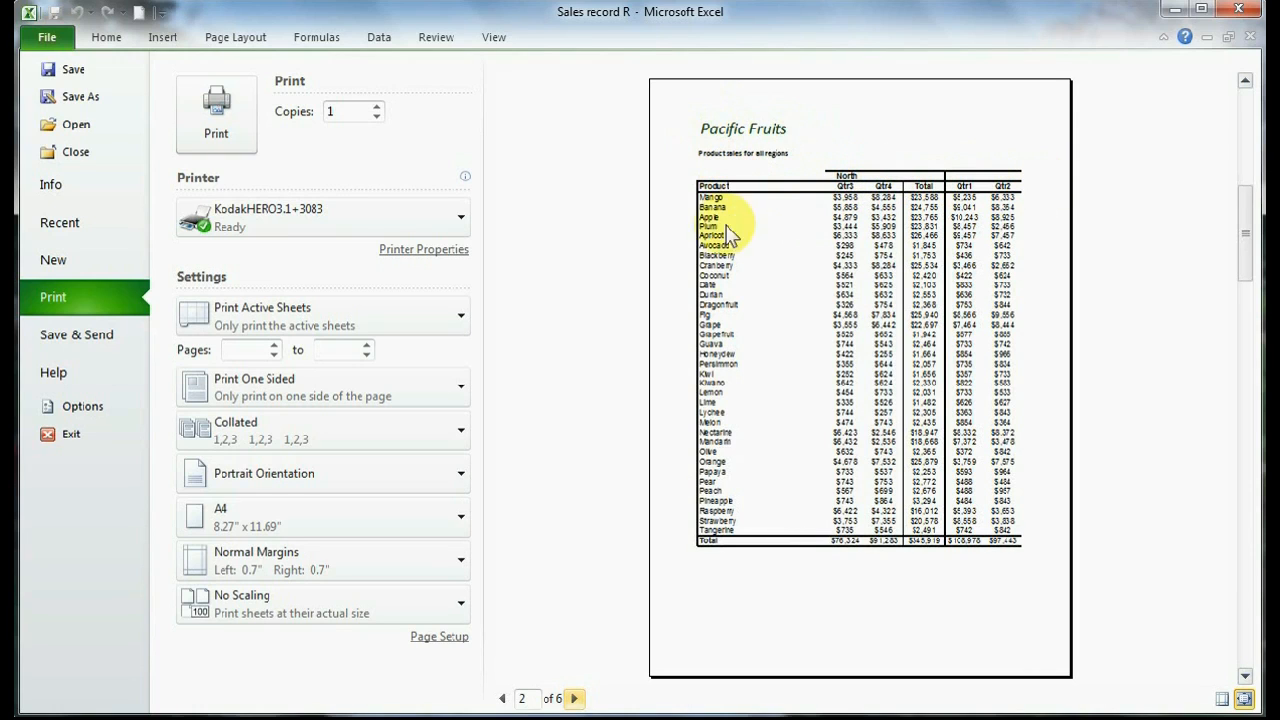
pyautogui.moveTo(698, 324)
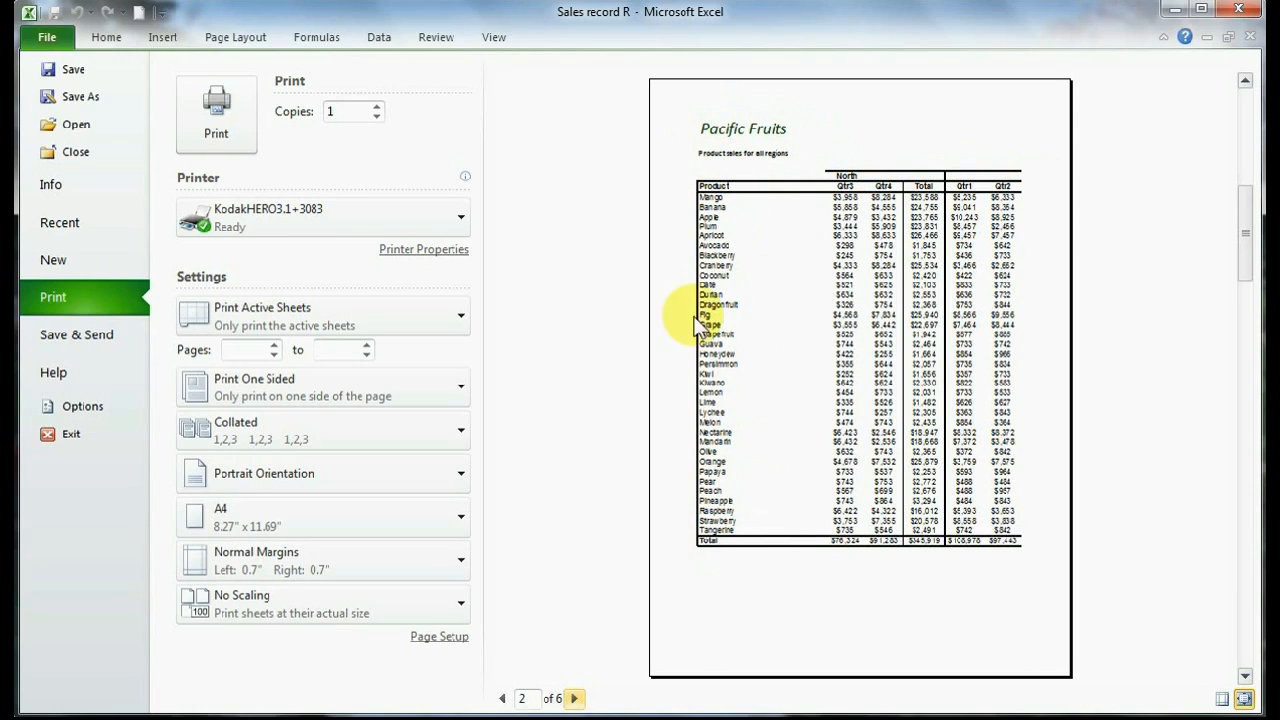
pyautogui.moveTo(630, 344)
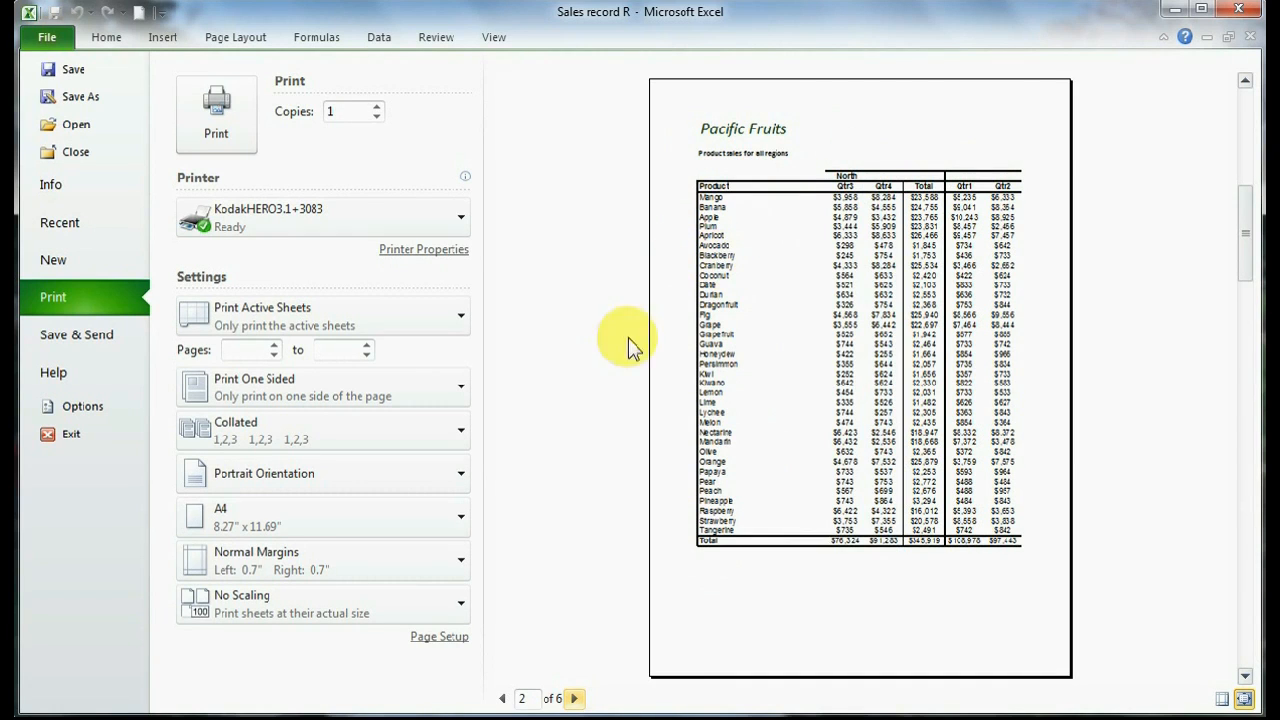
pyautogui.click(574, 698)
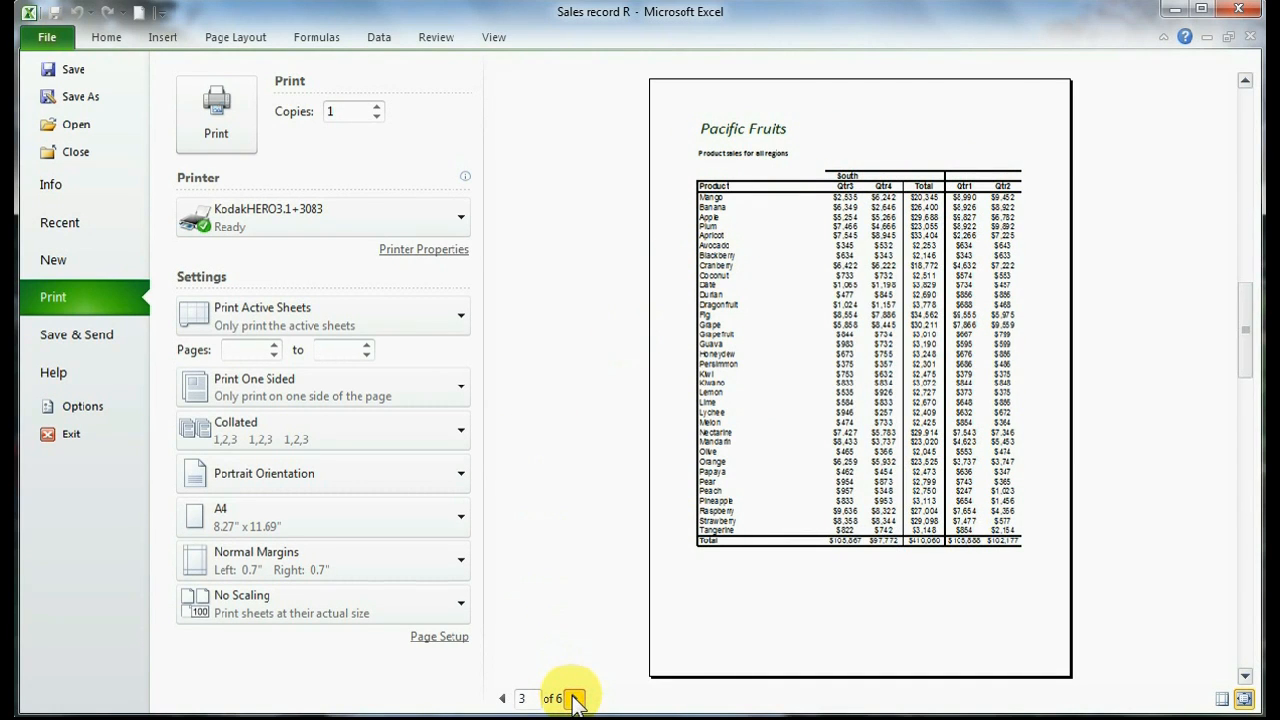
pyautogui.click(576, 698)
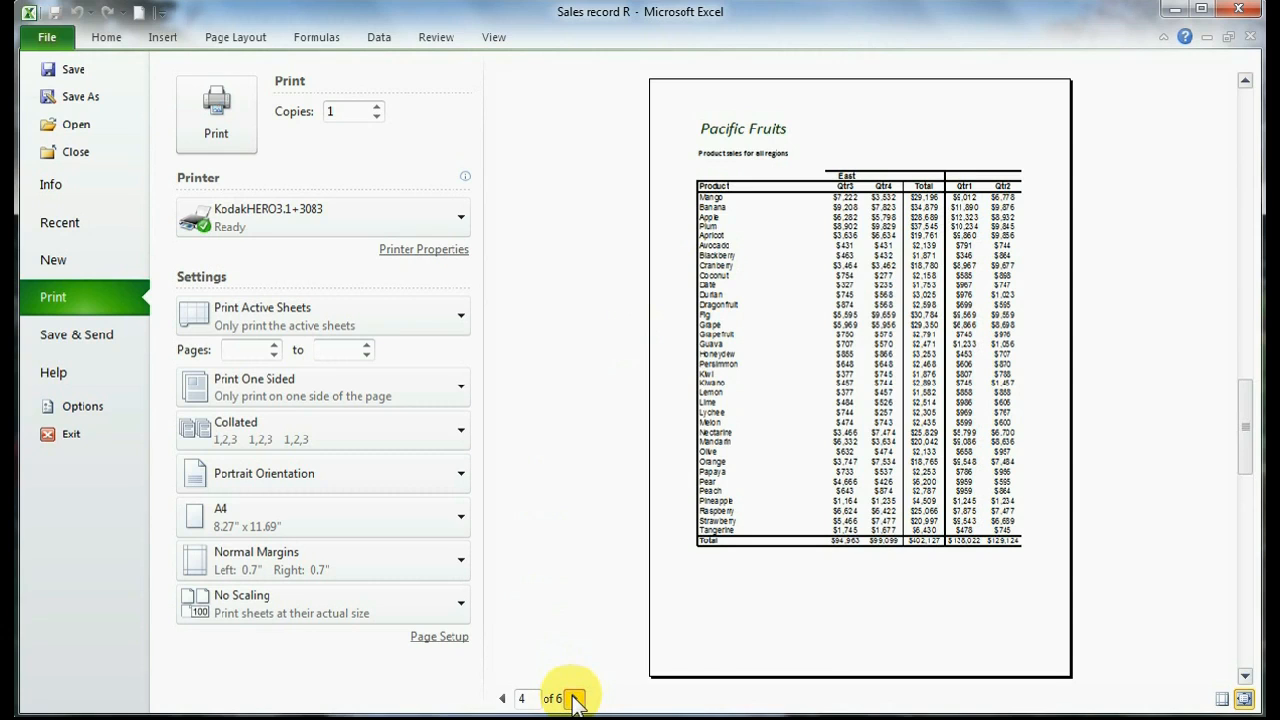
pyautogui.click(572, 698)
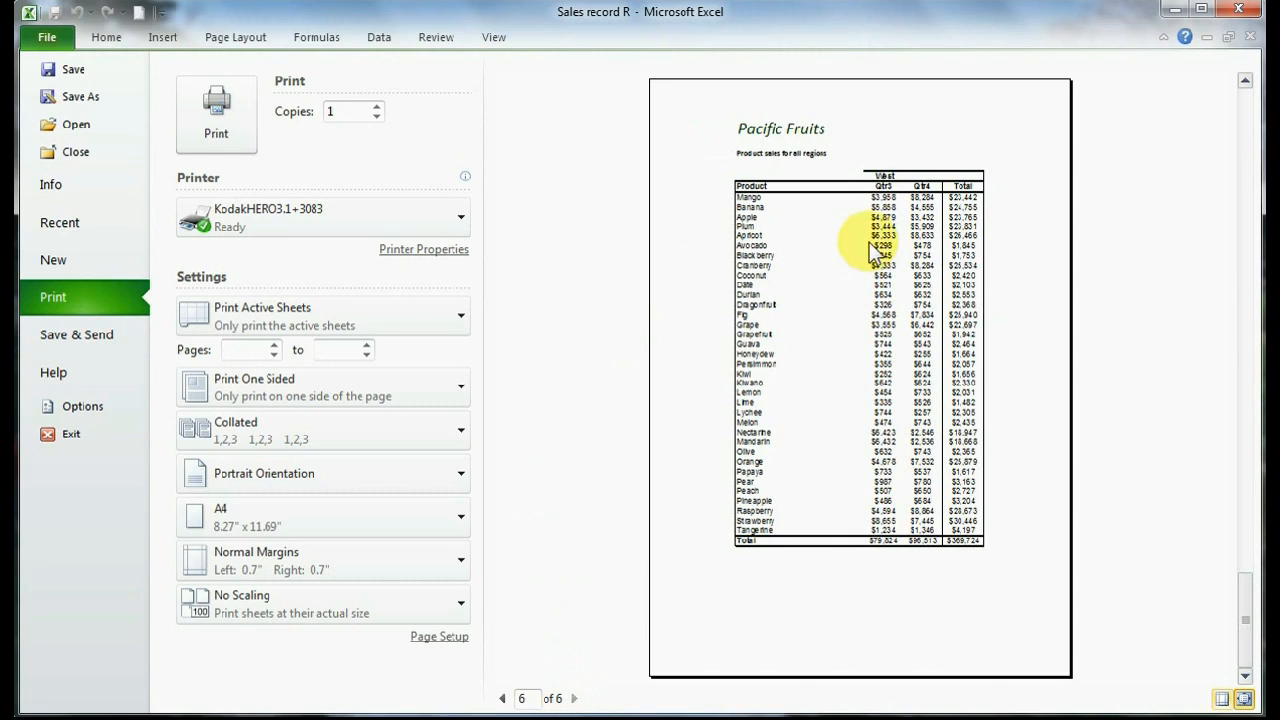
pyautogui.moveTo(750, 190)
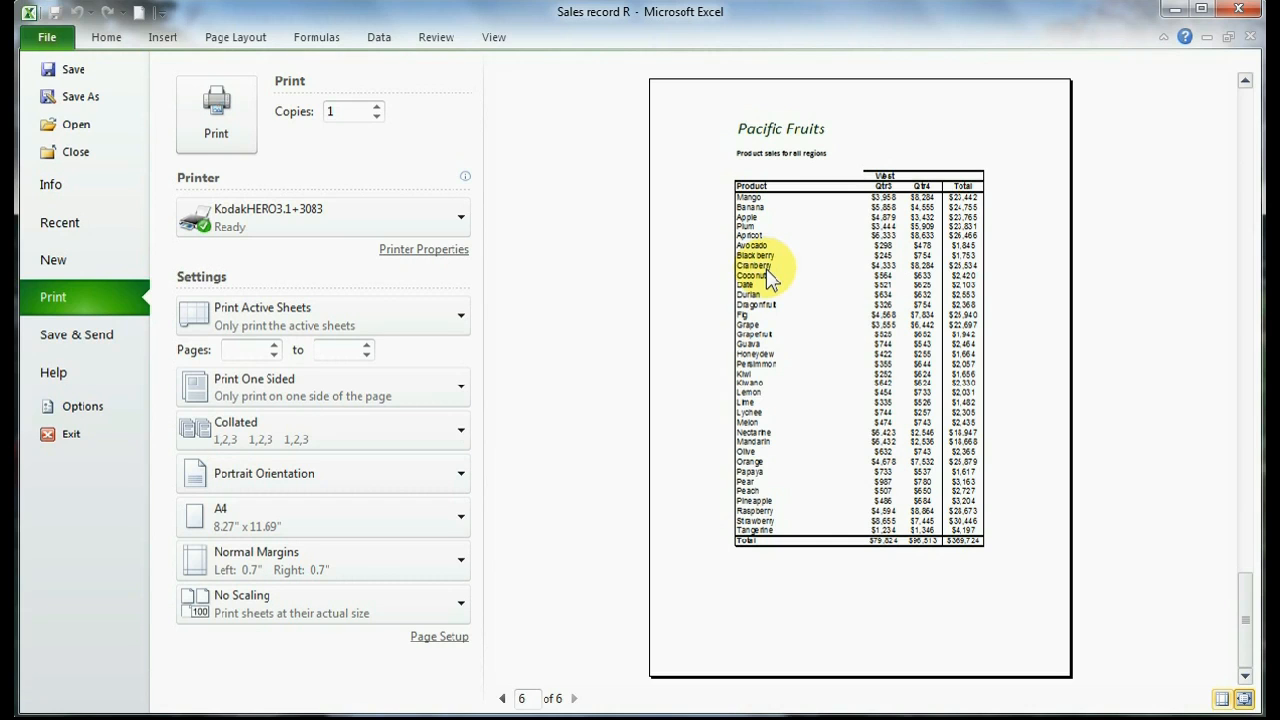
pyautogui.moveTo(776, 308)
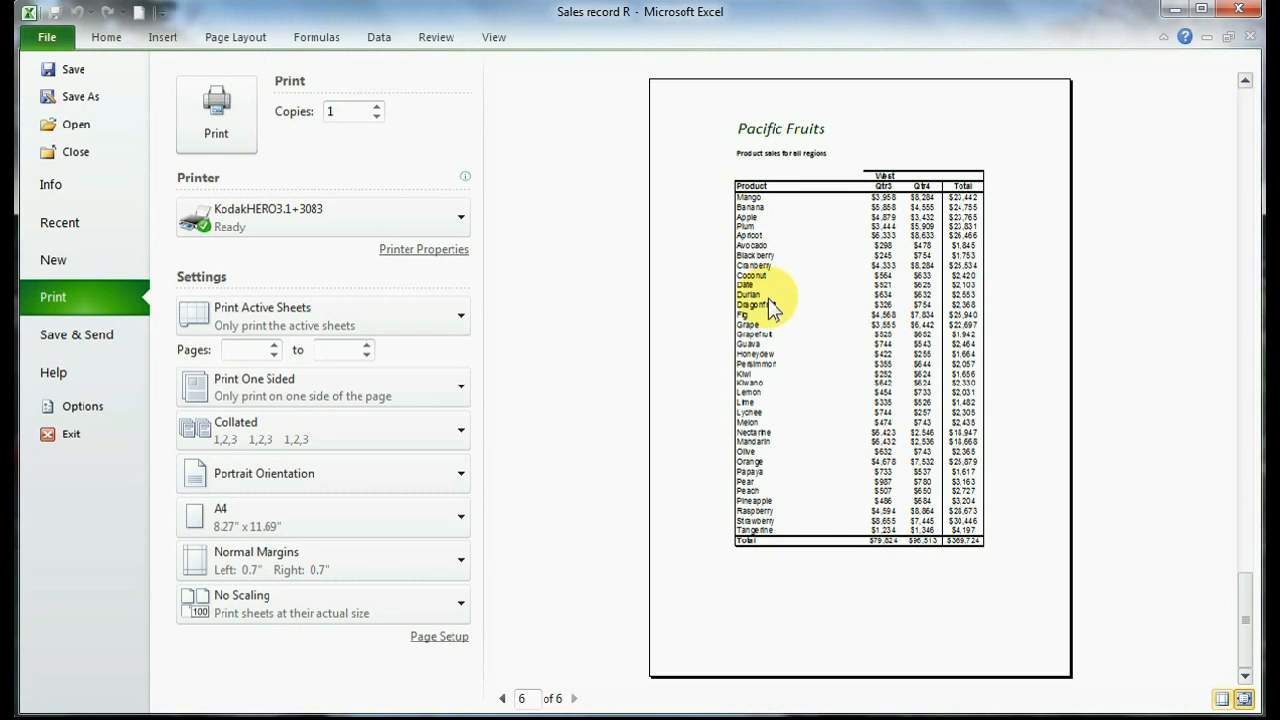
pyautogui.moveTo(106, 36)
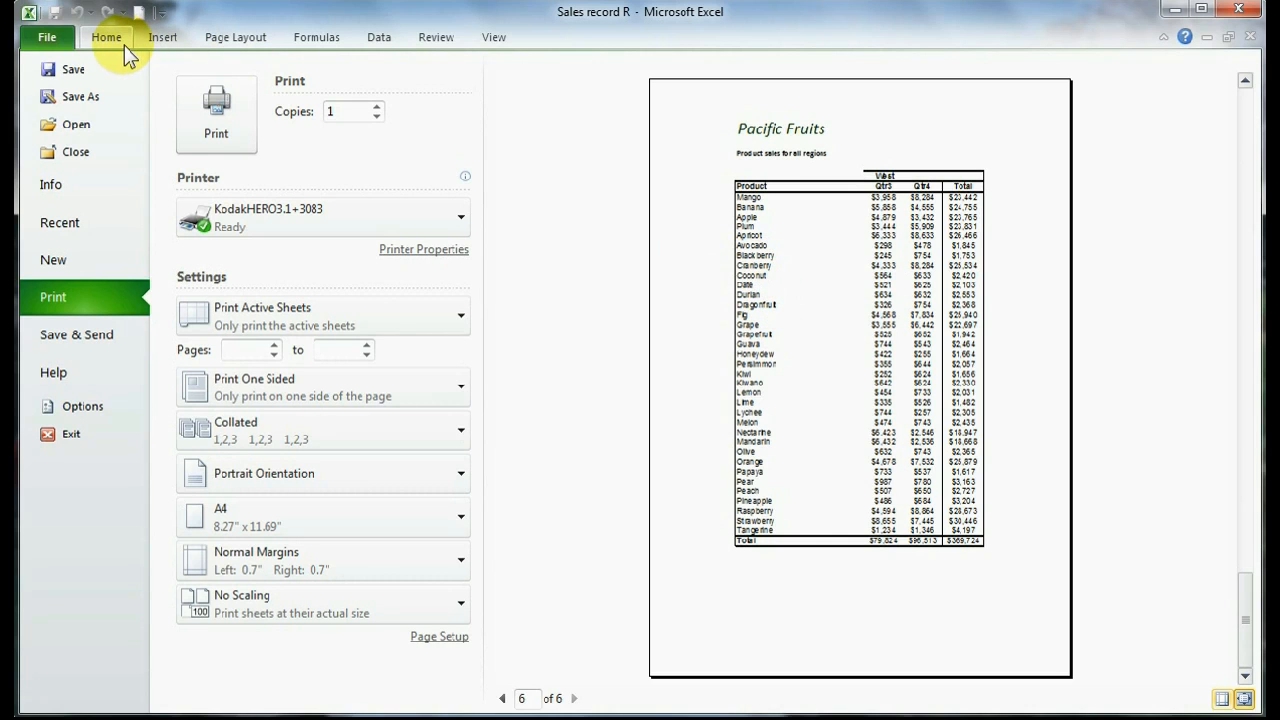
# Return to the worksheet and switch to Page Break Preview to see the page splits
pyautogui.click(492, 36)
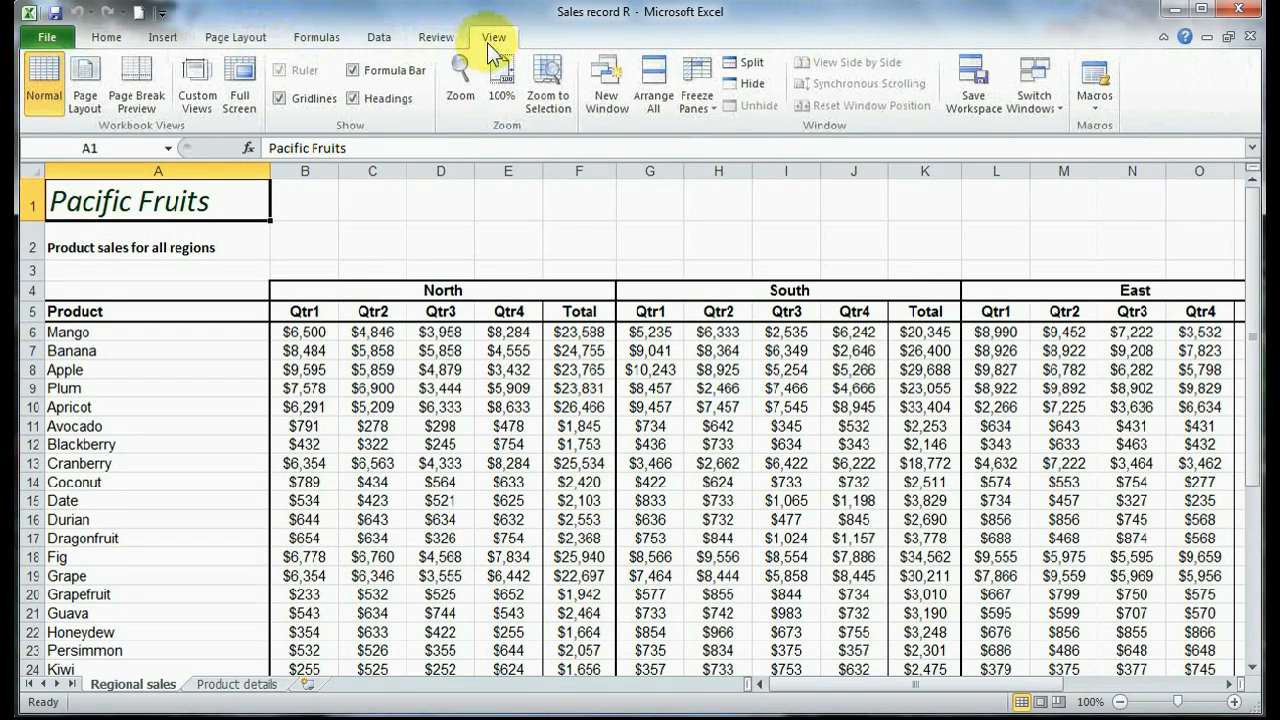
pyautogui.moveTo(136, 82)
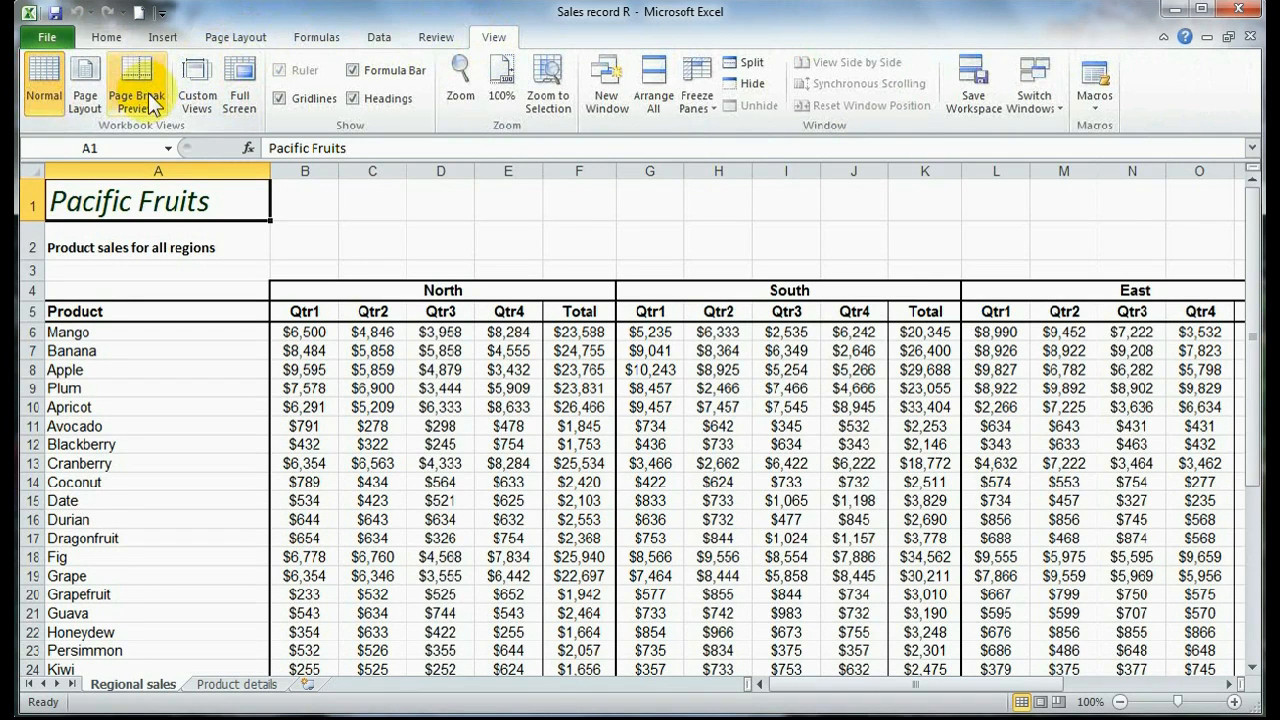
pyautogui.click(138, 84)
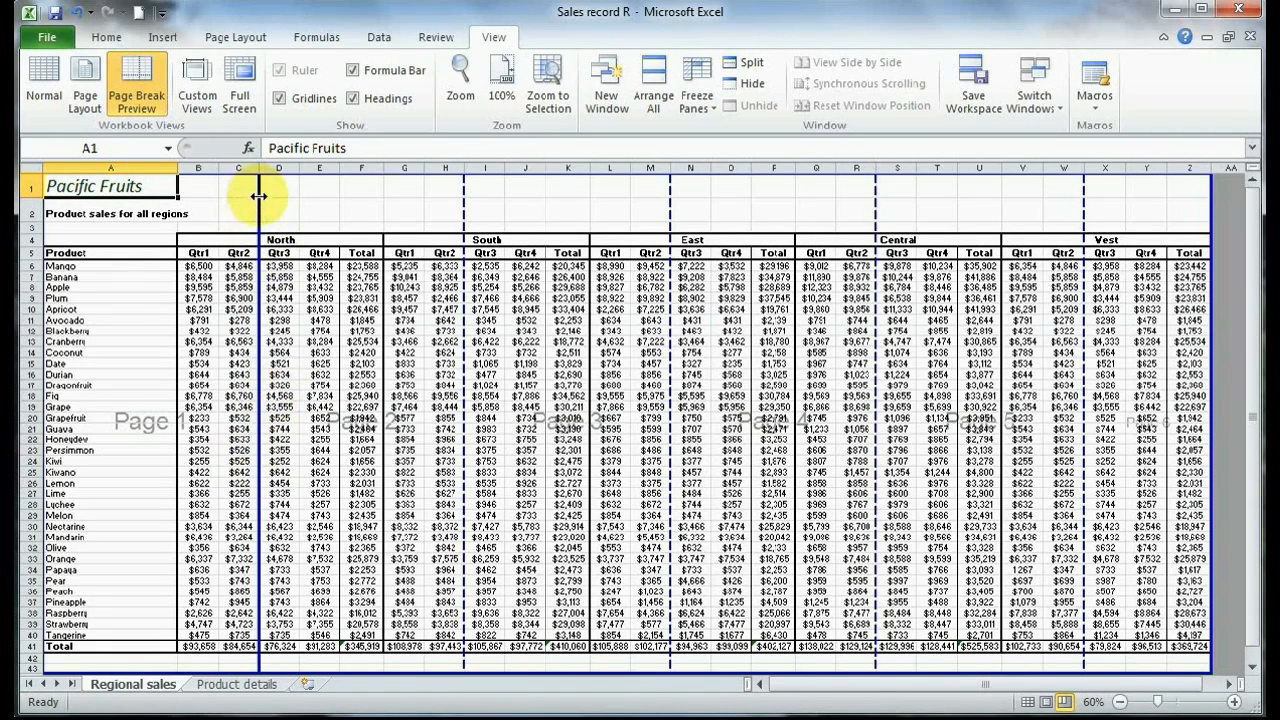
pyautogui.moveTo(470, 204)
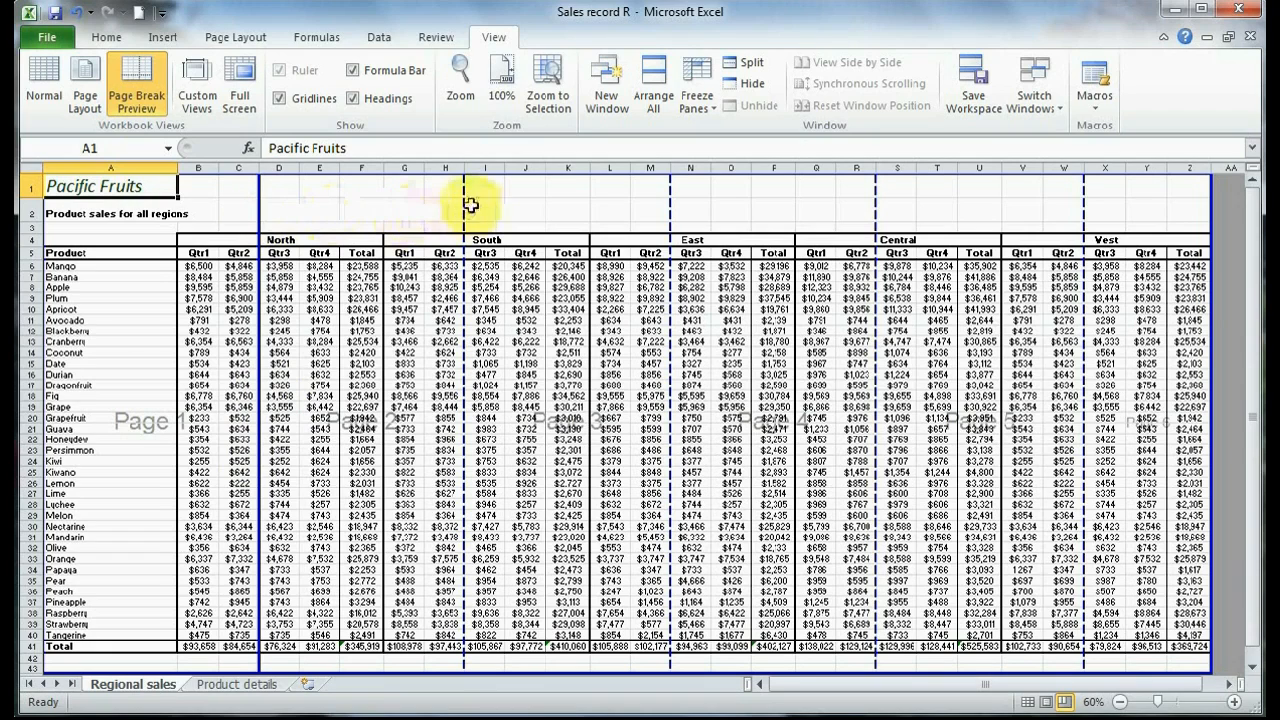
pyautogui.moveTo(652, 224)
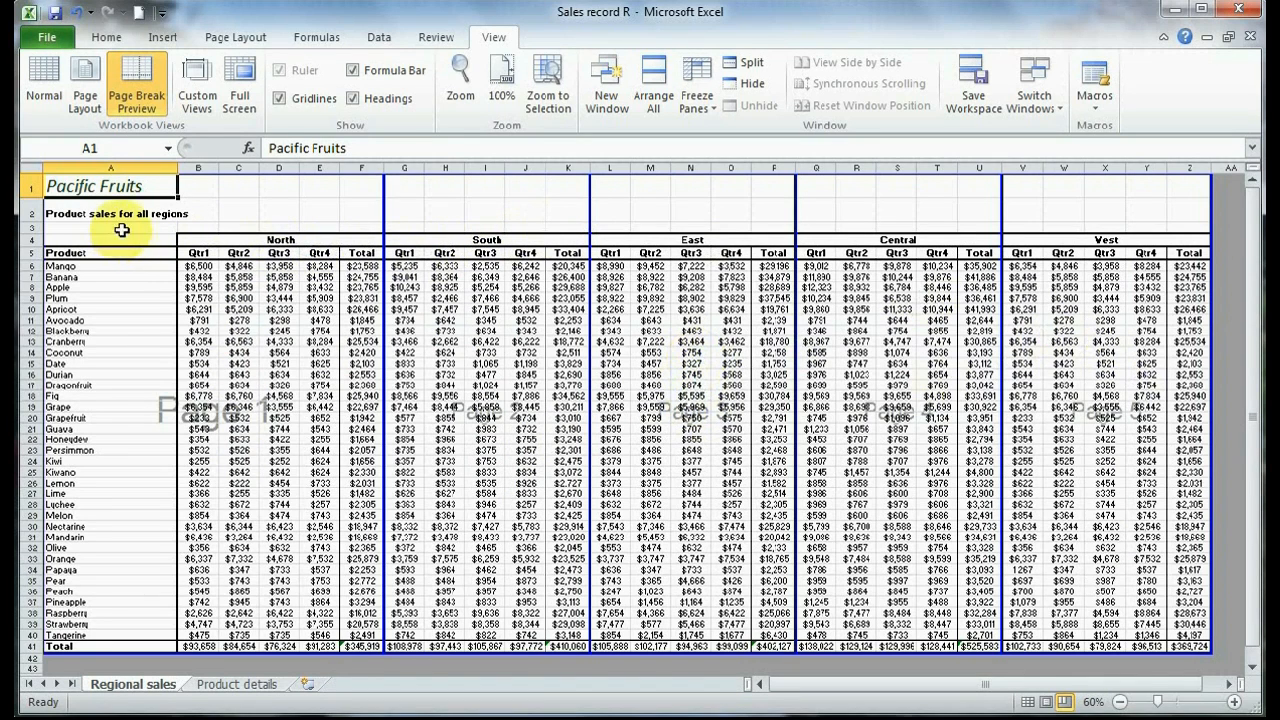
# Preview the printout and page through all five pages, one region per page
pyautogui.click(46, 36)
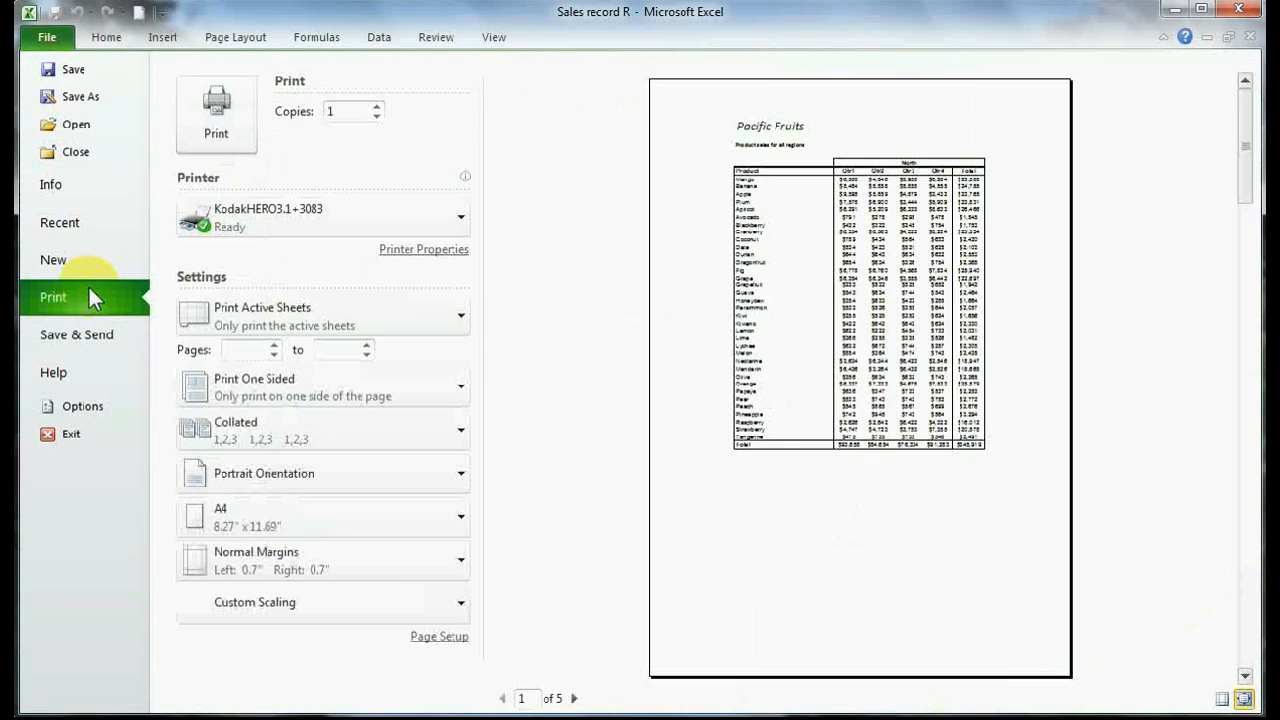
pyautogui.moveTo(800, 130)
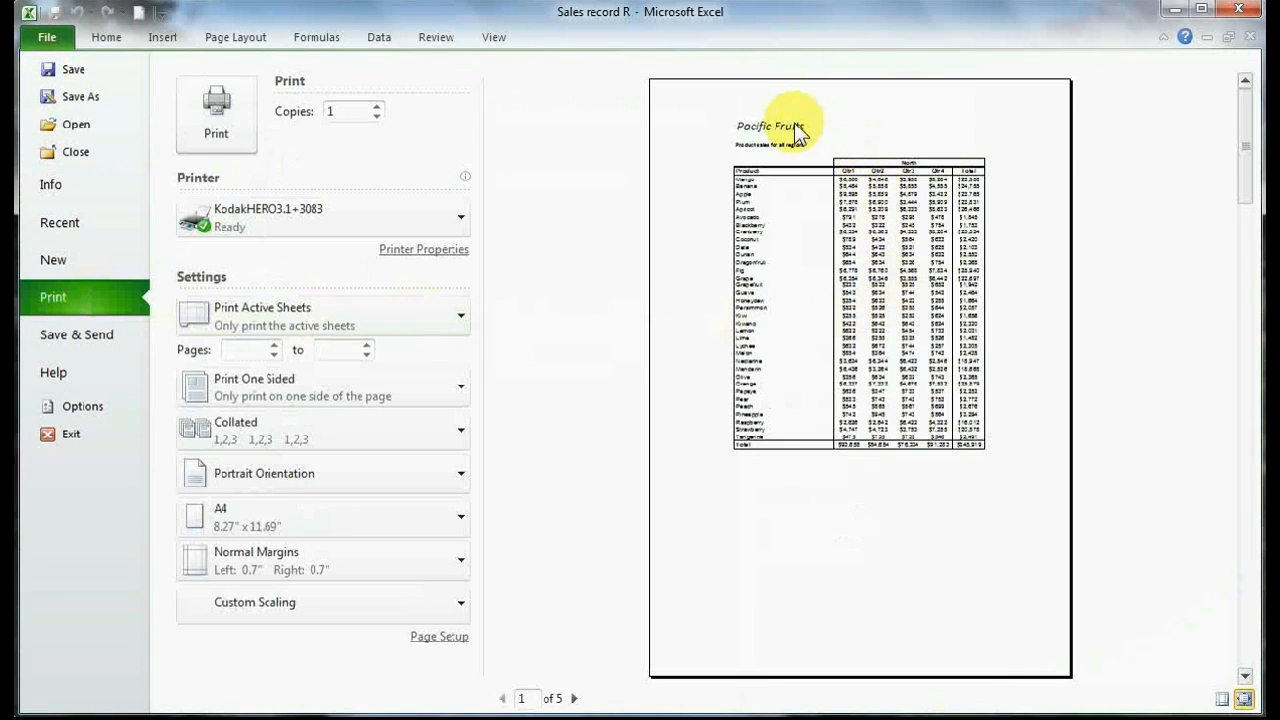
pyautogui.moveTo(916, 336)
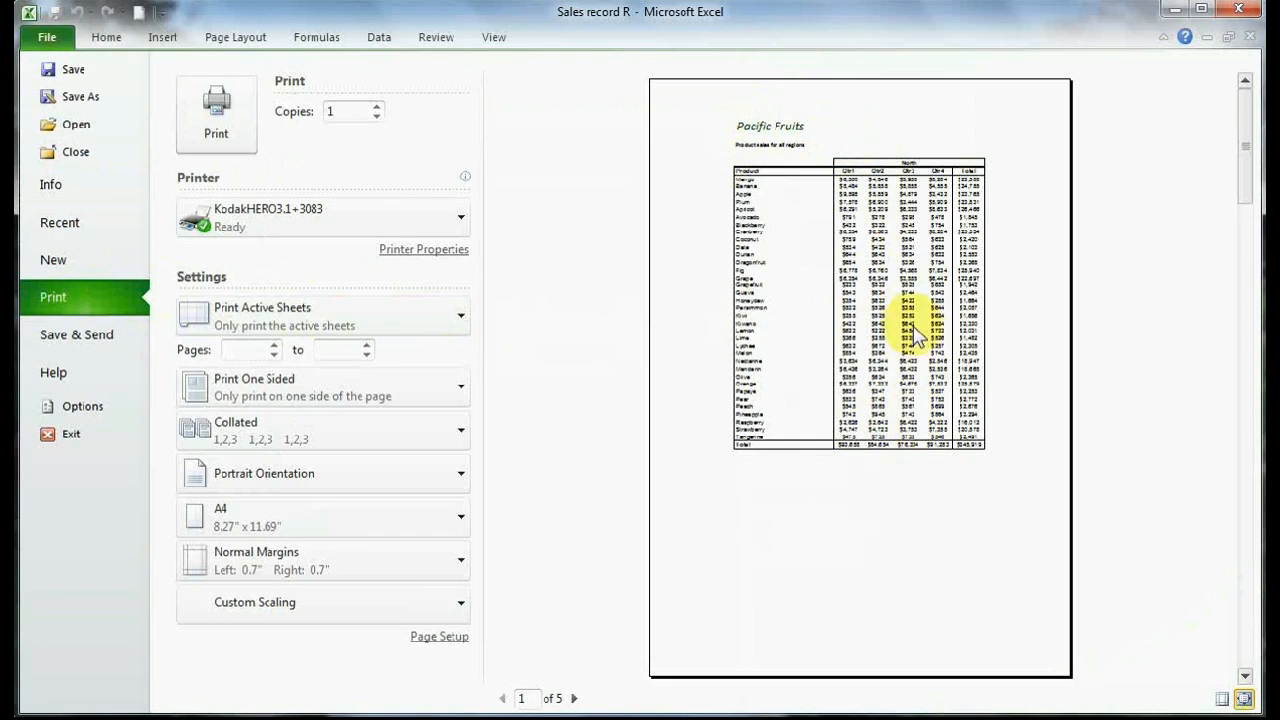
pyautogui.click(574, 698)
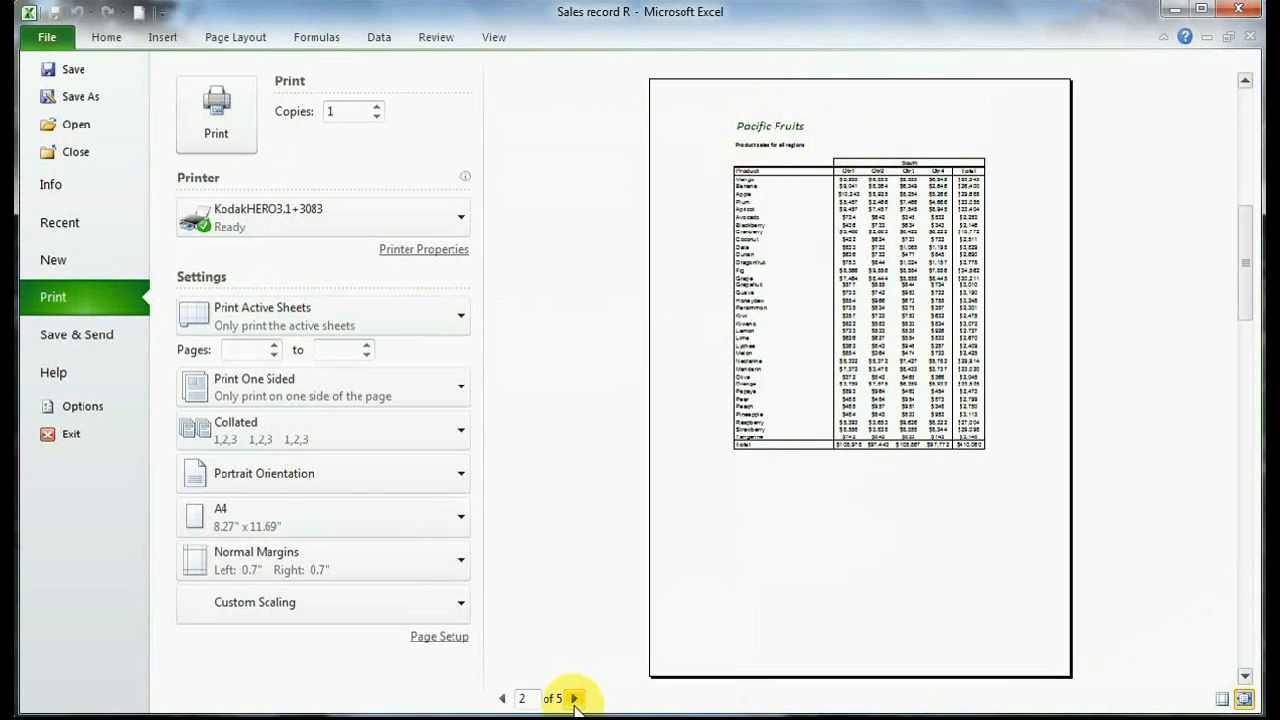
pyautogui.click(576, 698)
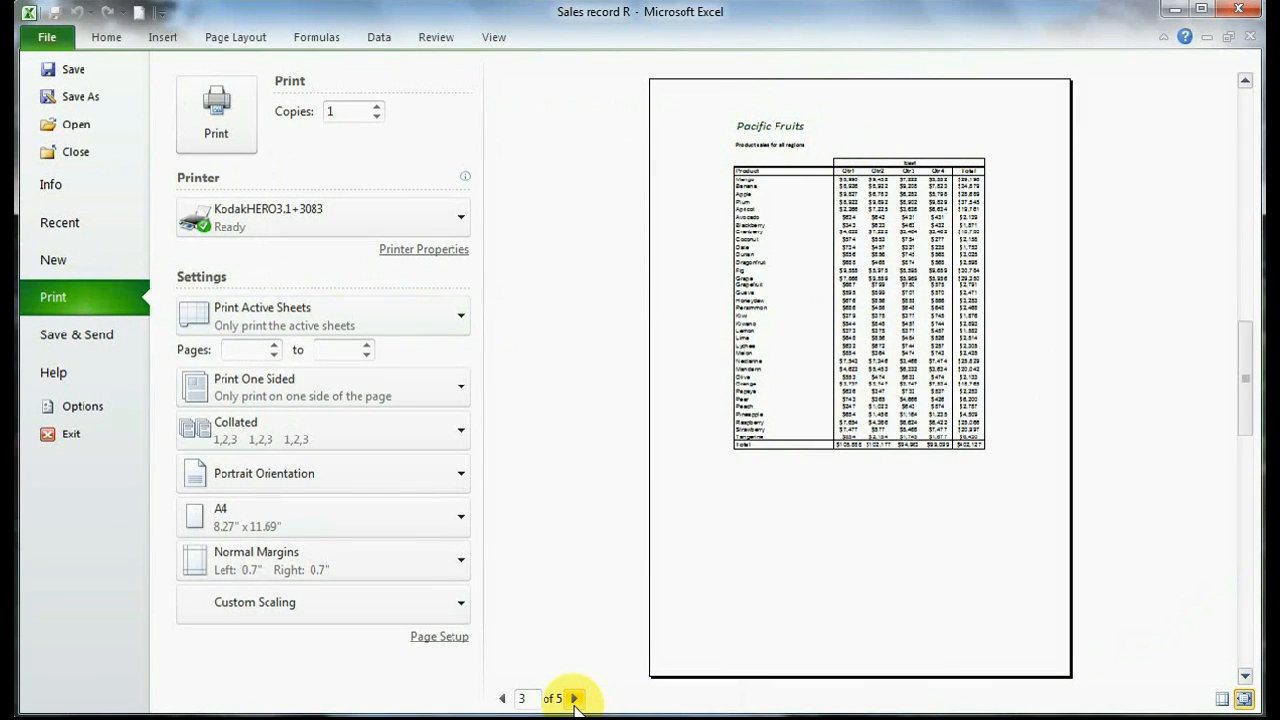
pyautogui.click(576, 698)
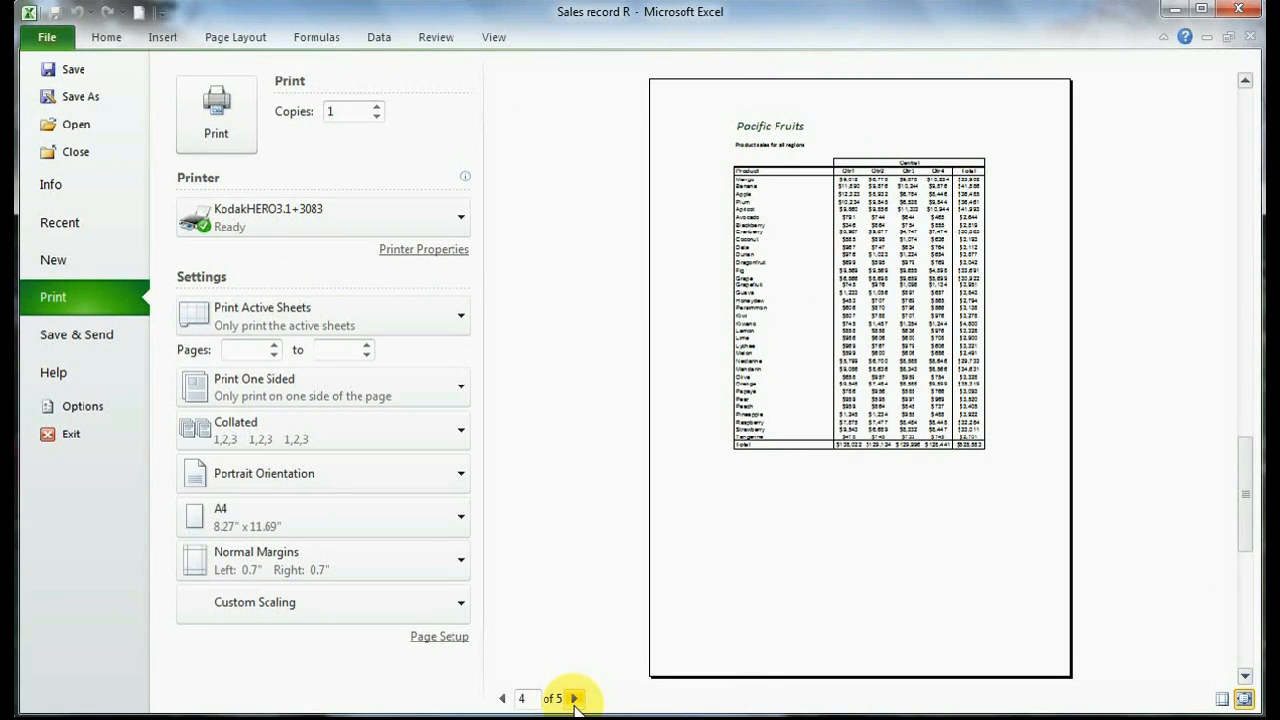
pyautogui.click(574, 698)
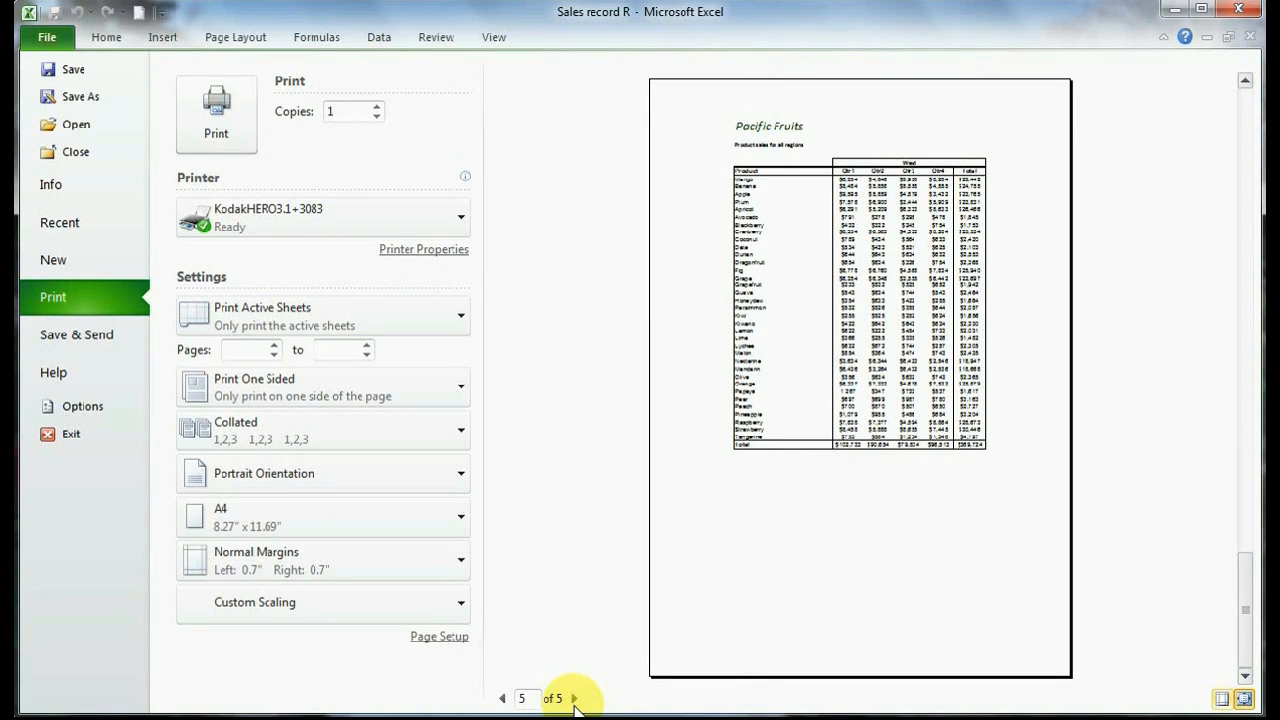